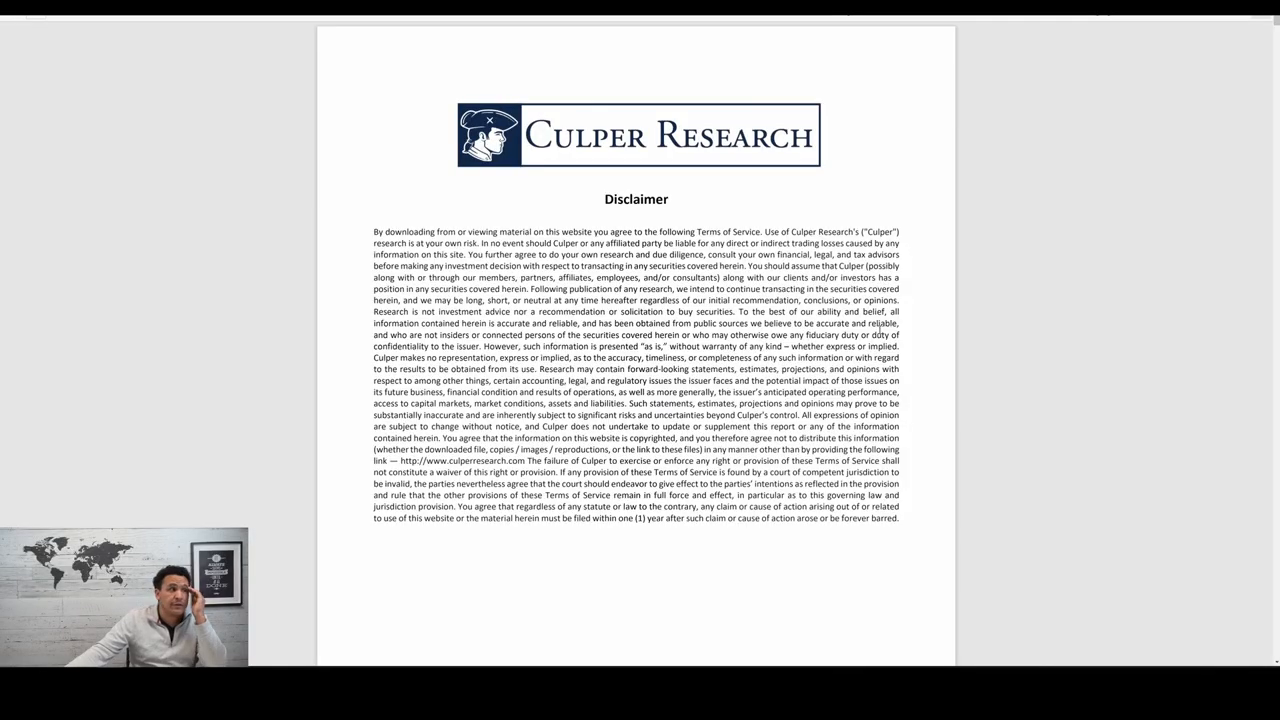
Scroll past the disclaimer to the 'Core Scientific, Inc. (CORZ): Rigged Deals' opening page
scroll(down, 3)
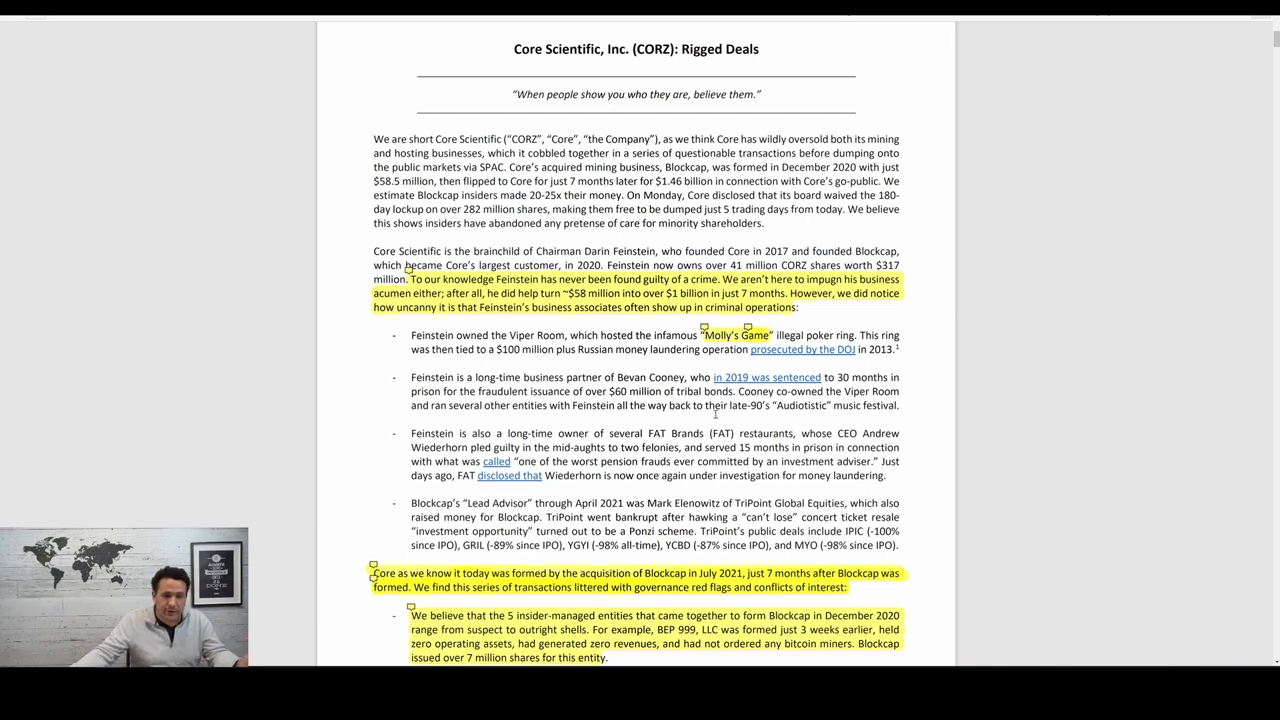
mouse_move(726, 422)
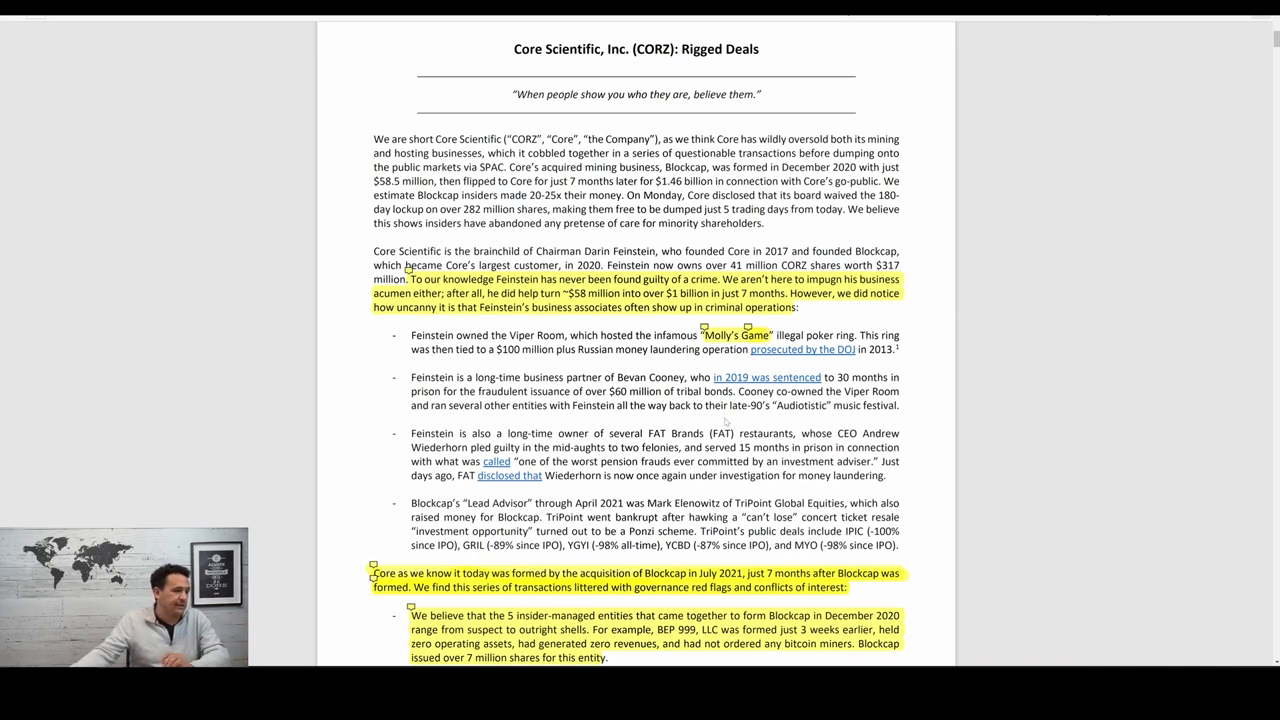
Scroll to the footnote ending page 2 and the page 3 header dated March 3, 2022
scroll(down, 3)
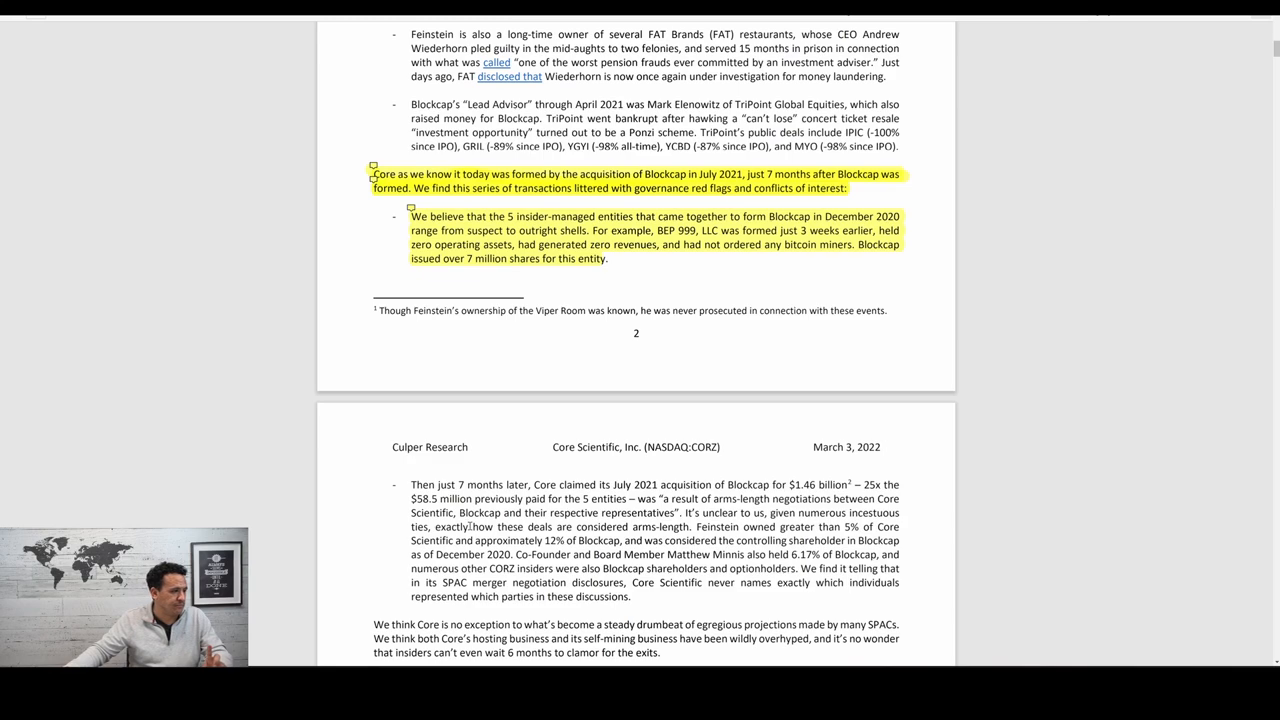
Scroll to page 4 on the $41,723 per BTC breakeven claim and the RIOT/MARA comparisons
scroll(down, 3)
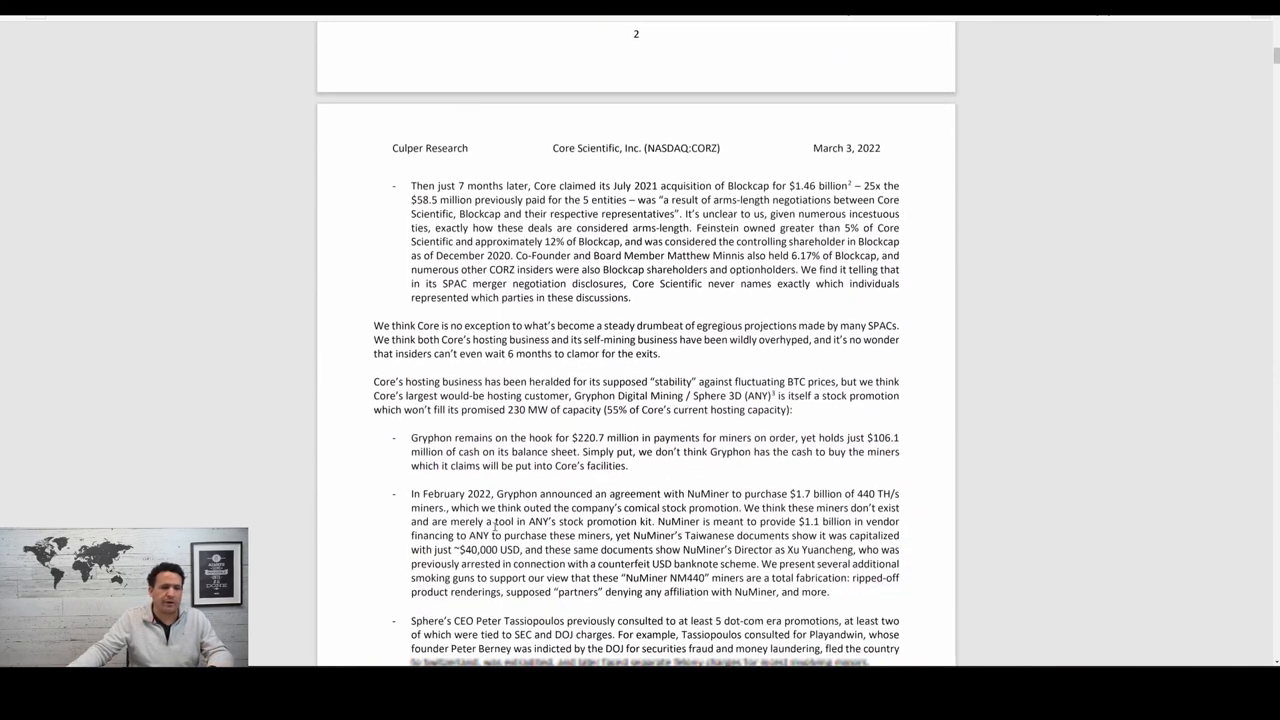
scroll(down, 3)
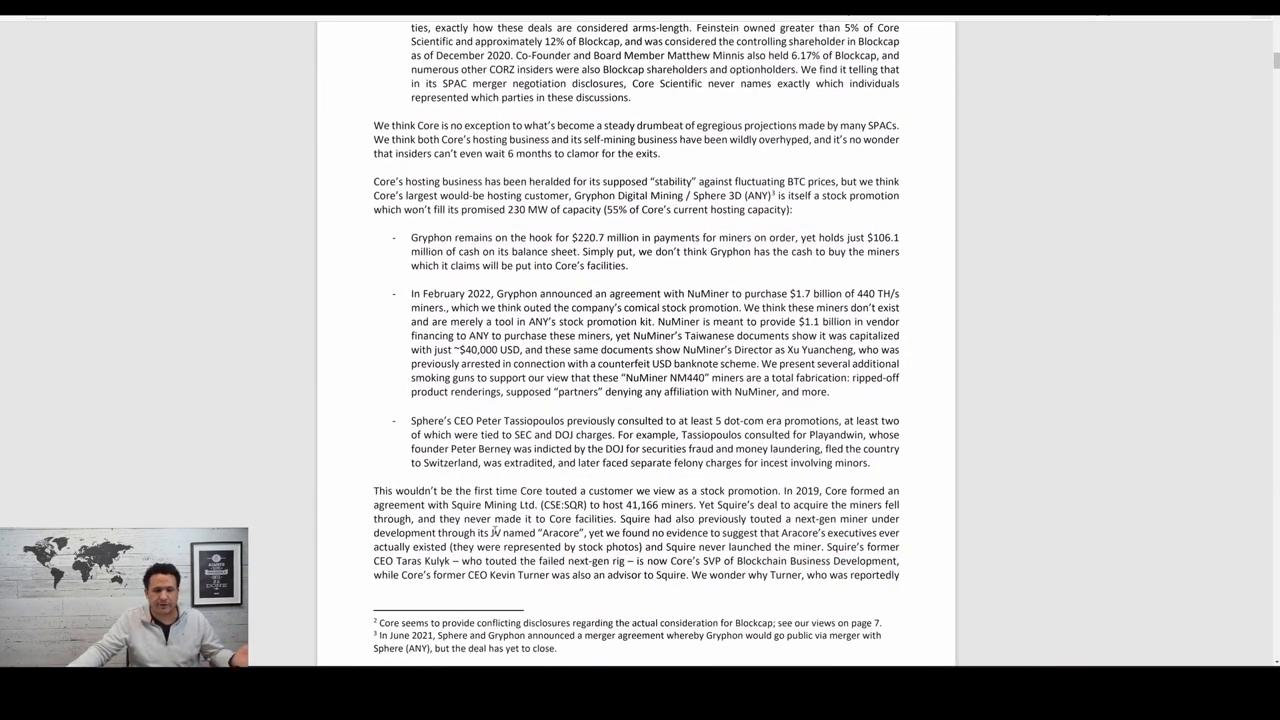
scroll(down, 3)
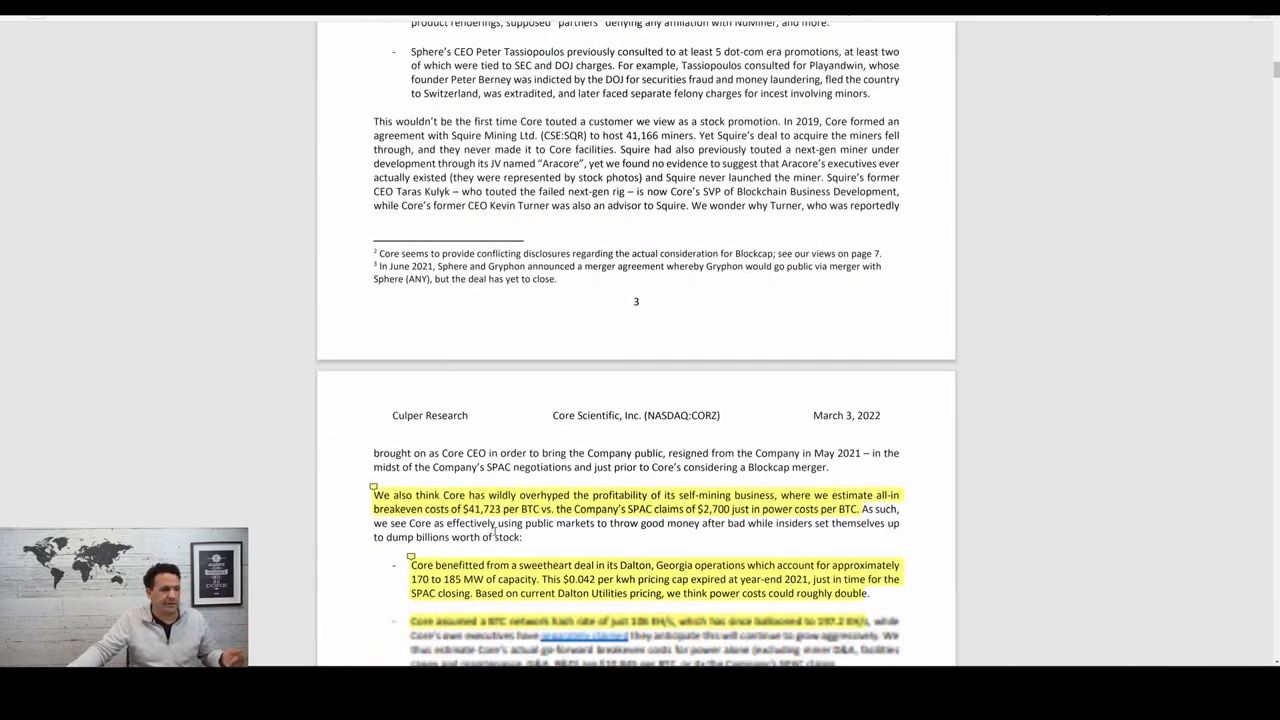
scroll(down, 3)
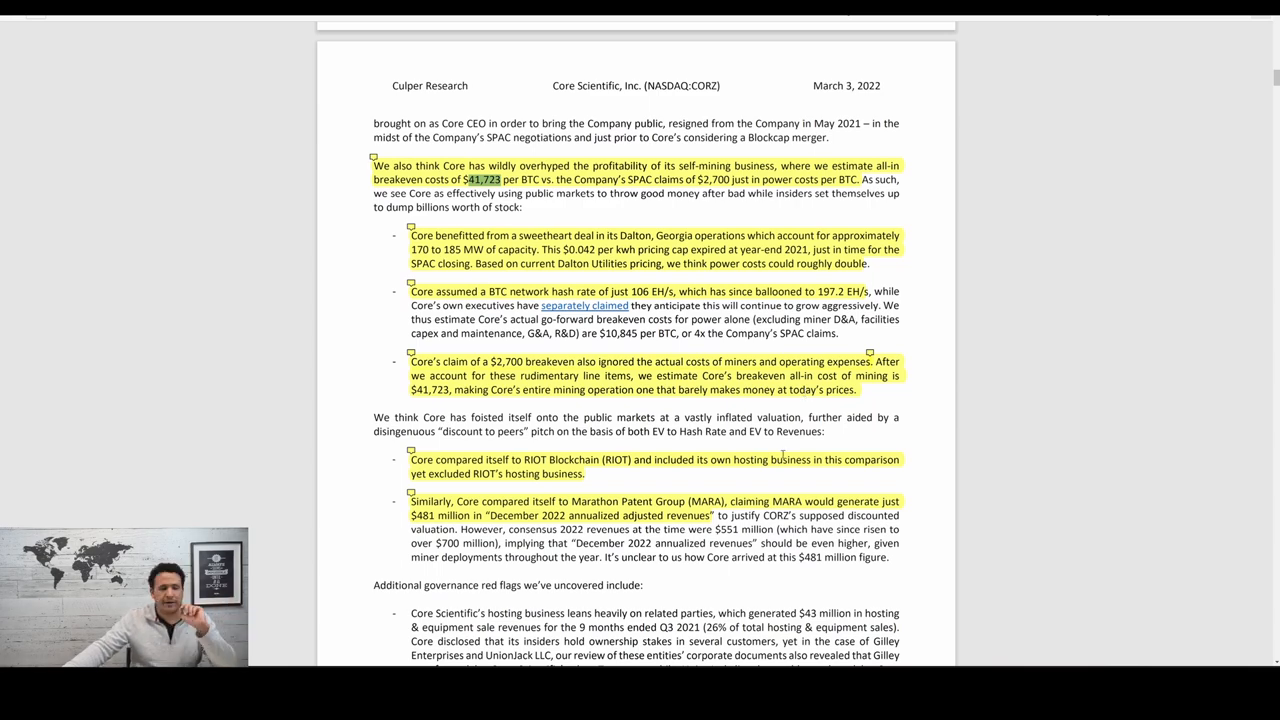
Scroll to 'Core's Path to Public Markets: The Blockcap Shuffle' with its insider-entities table
scroll(down, 3)
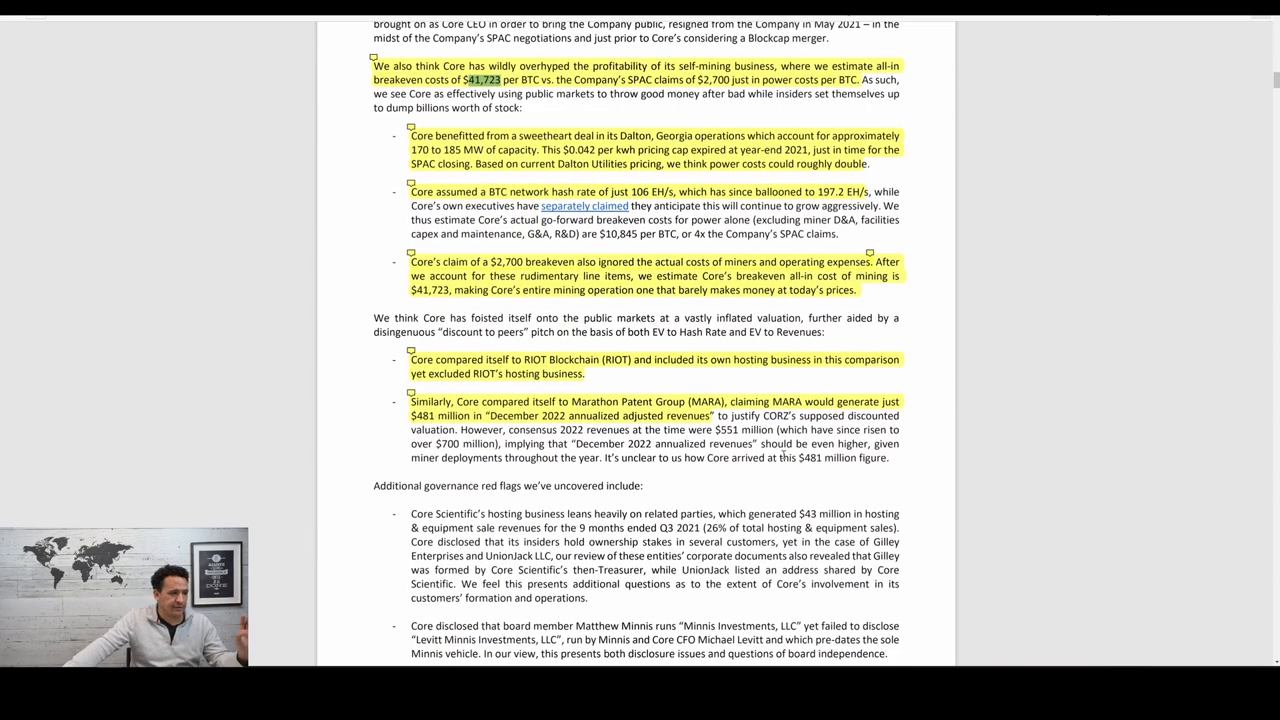
scroll(down, 3)
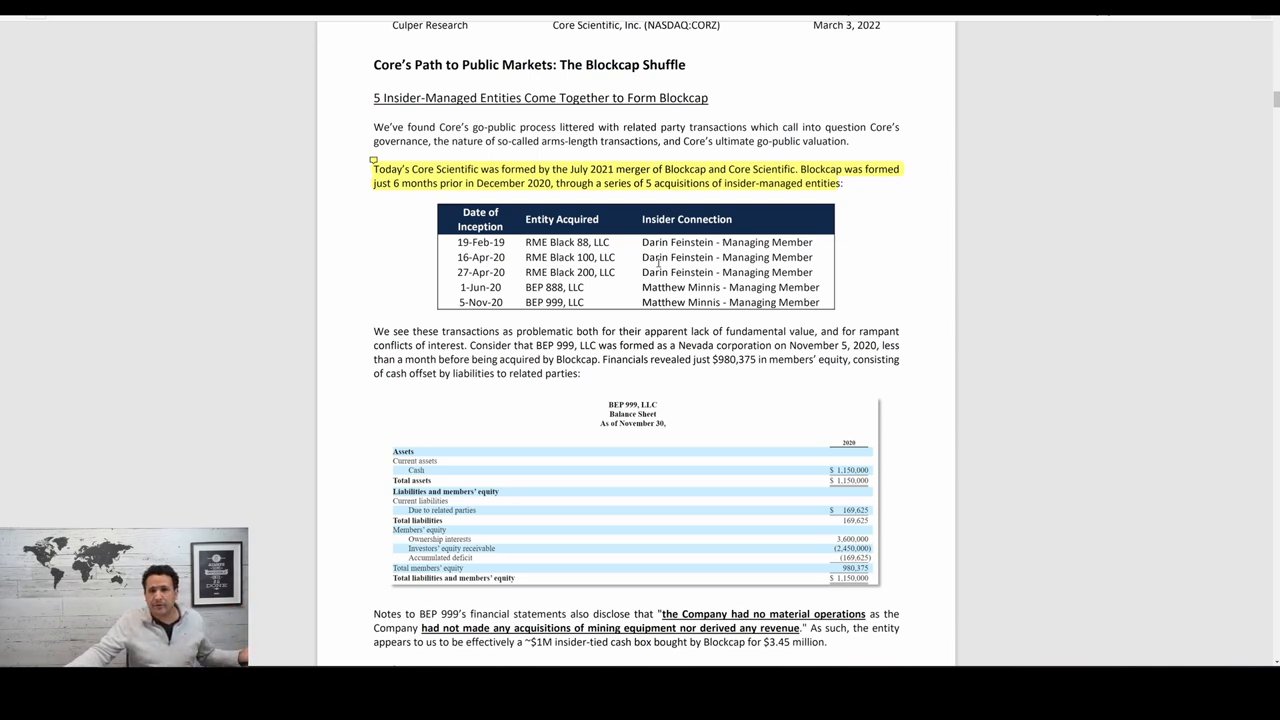
scroll(down, 3)
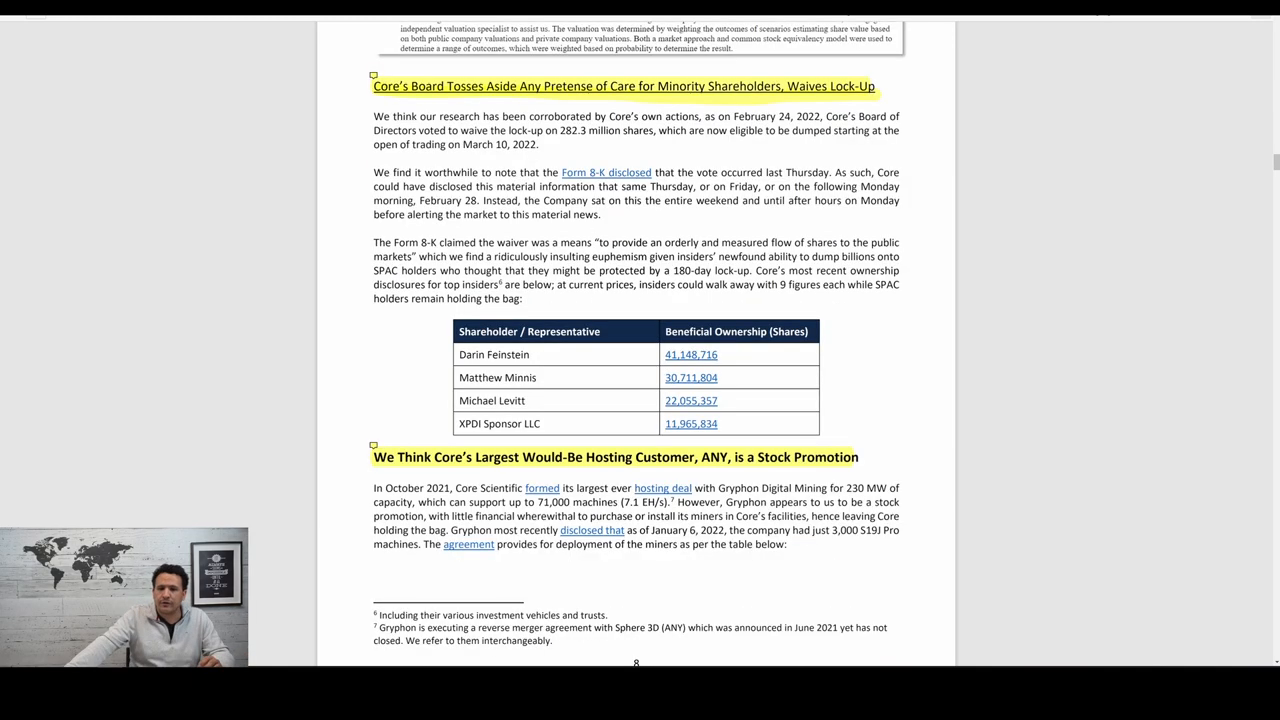
mouse_move(1232, 152)
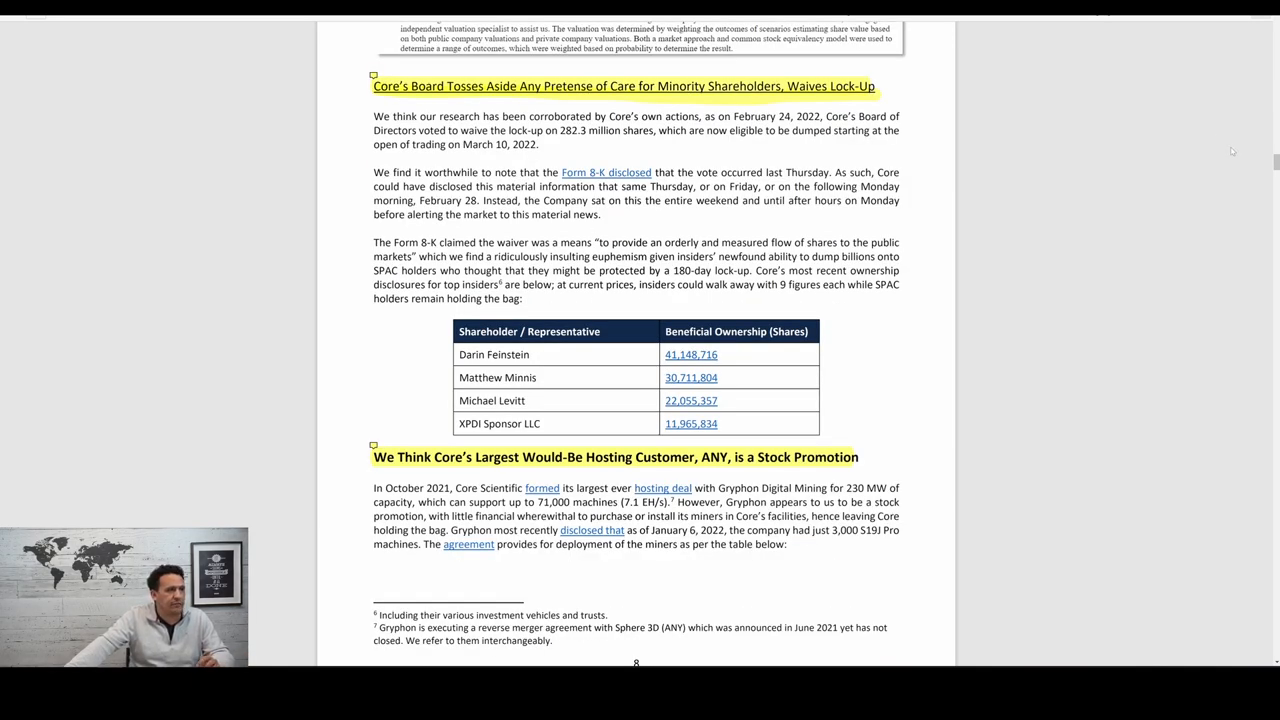
mouse_move(1198, 196)
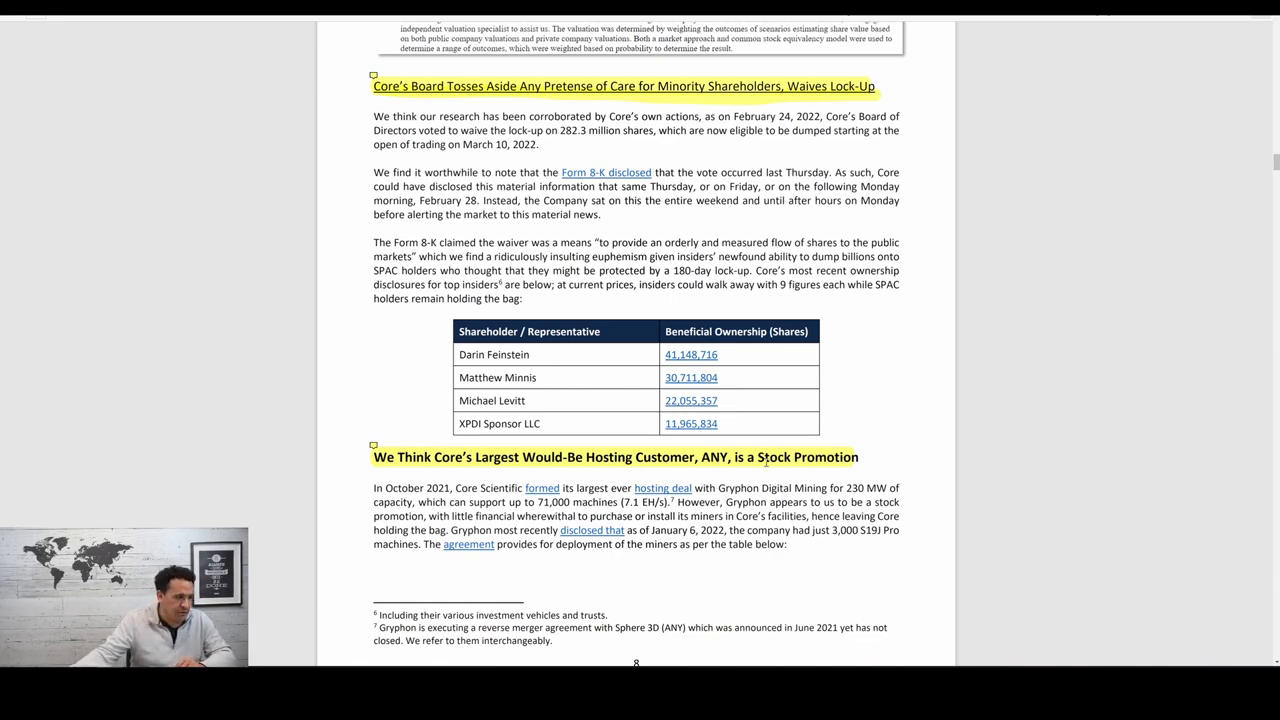
Scroll past page 8 to page 9 on NuMiner and the TUV Nord and BTL validation claims
scroll(down, 3)
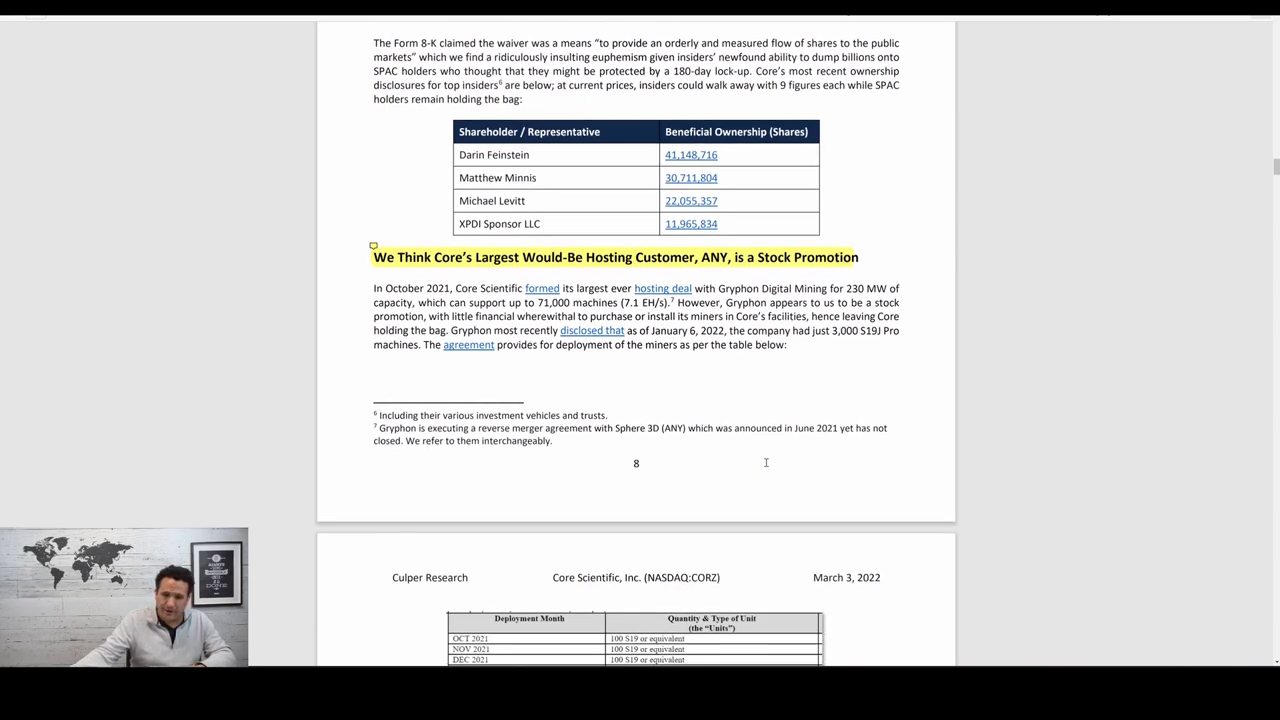
scroll(down, 3)
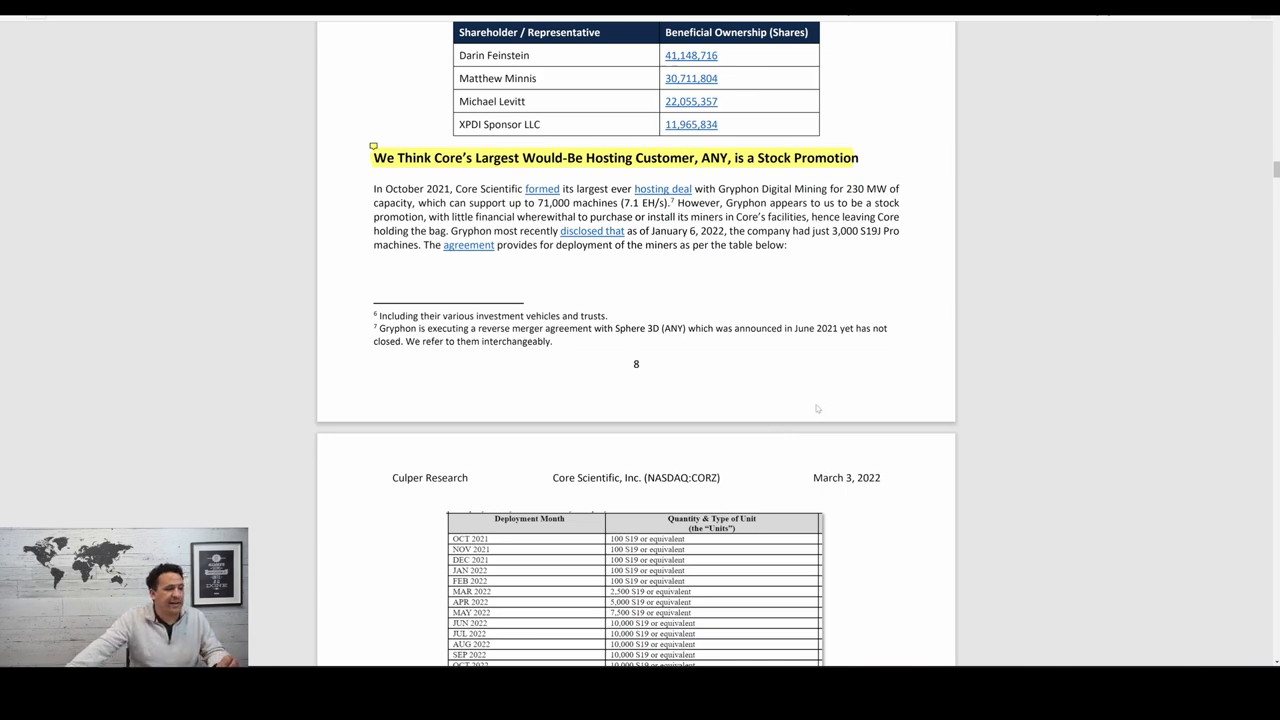
scroll(down, 3)
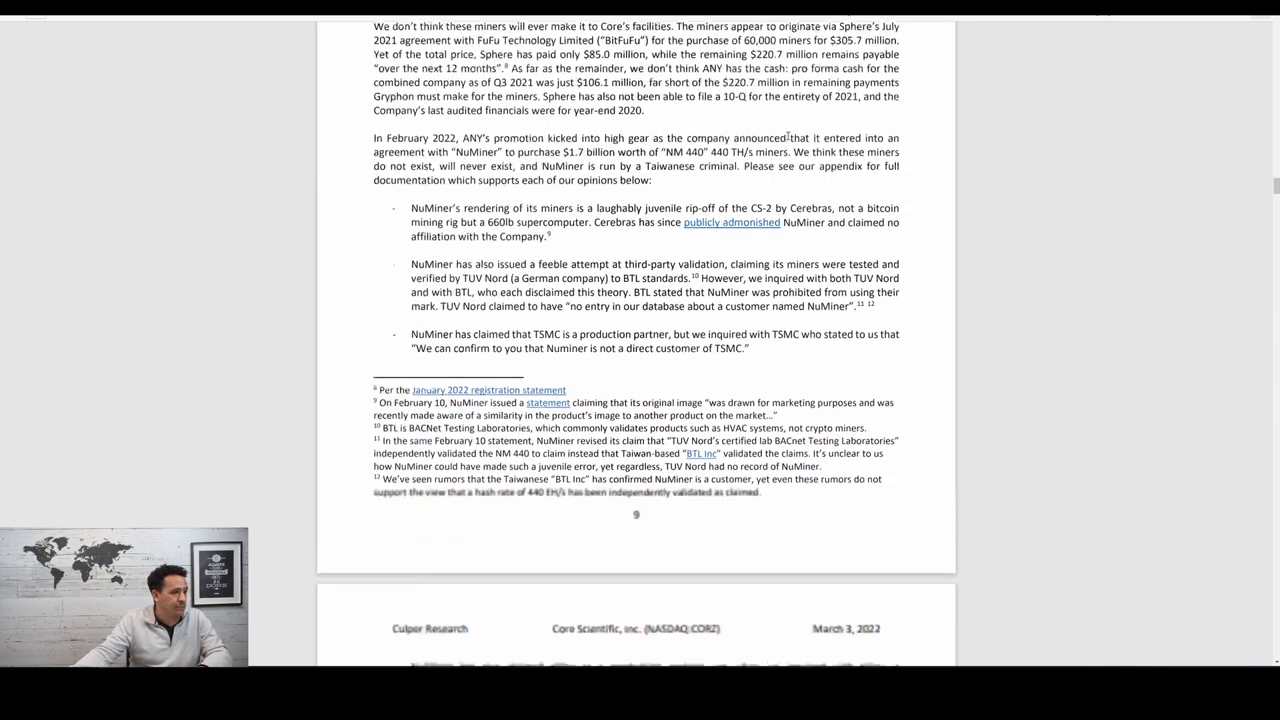
Scroll to page 10 with the Xu Yuancheng photo and the Squire Mining failed-deal heading
scroll(down, 3)
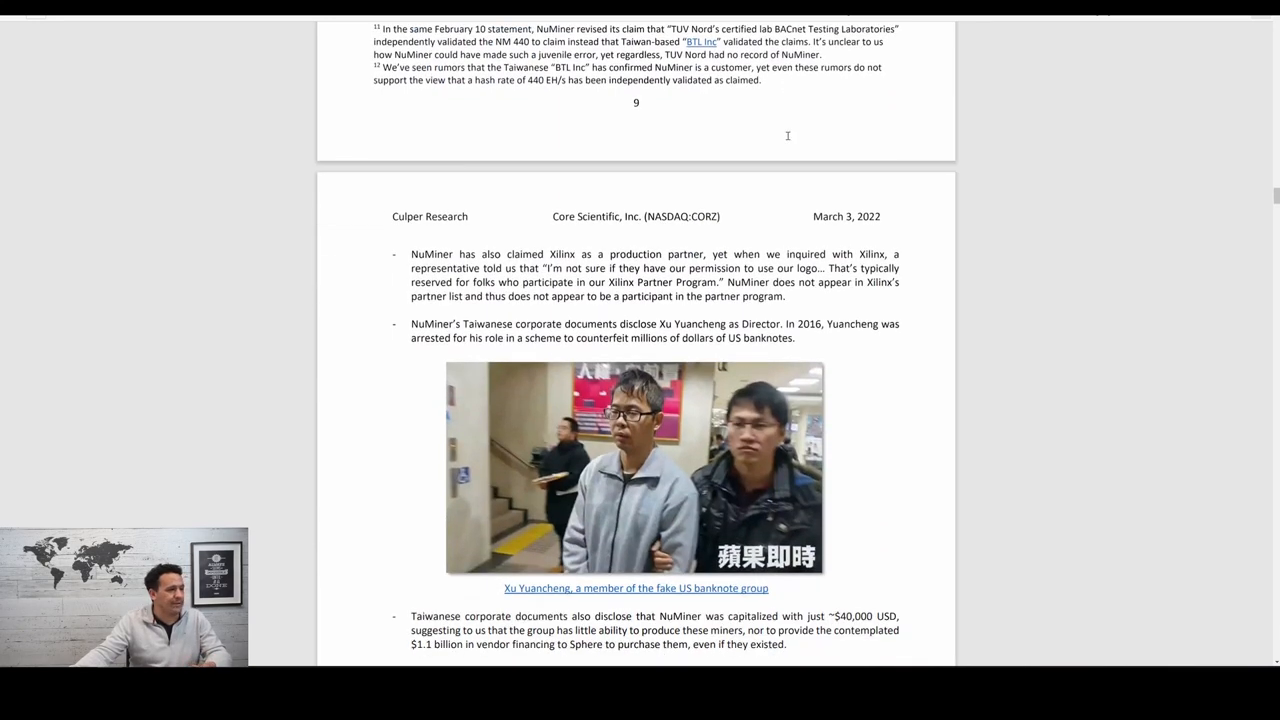
scroll(down, 3)
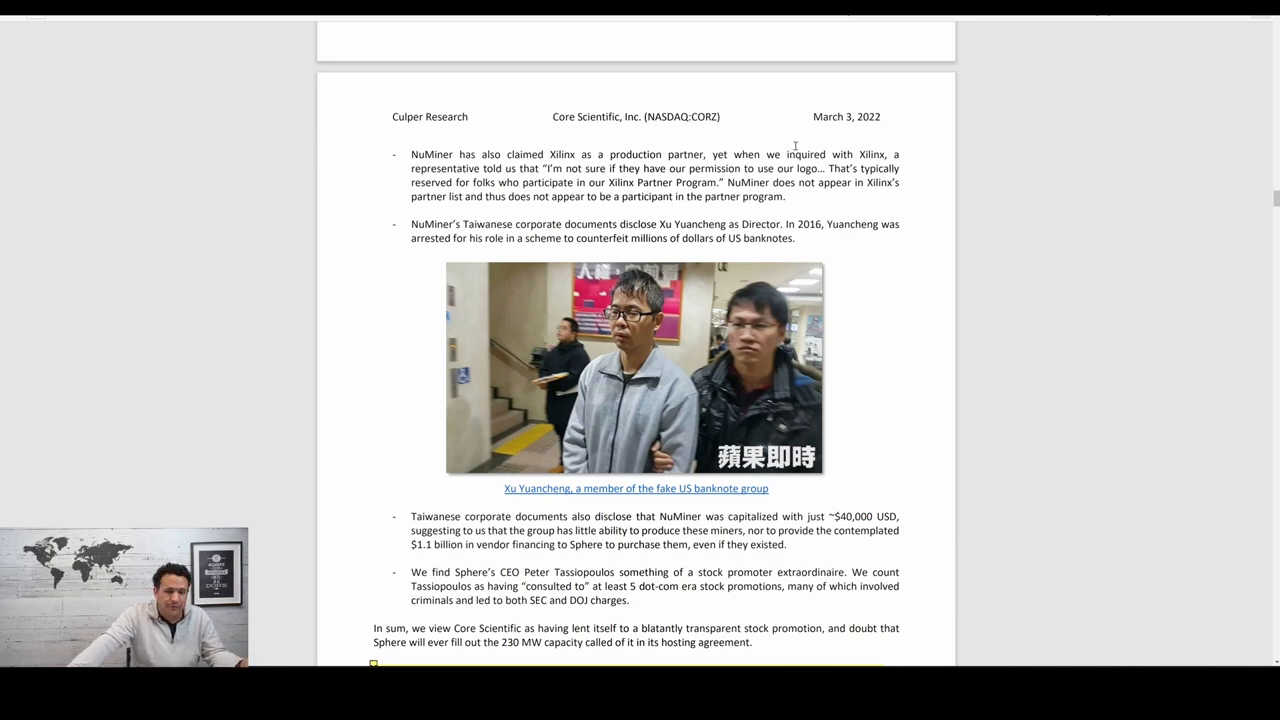
scroll(down, 3)
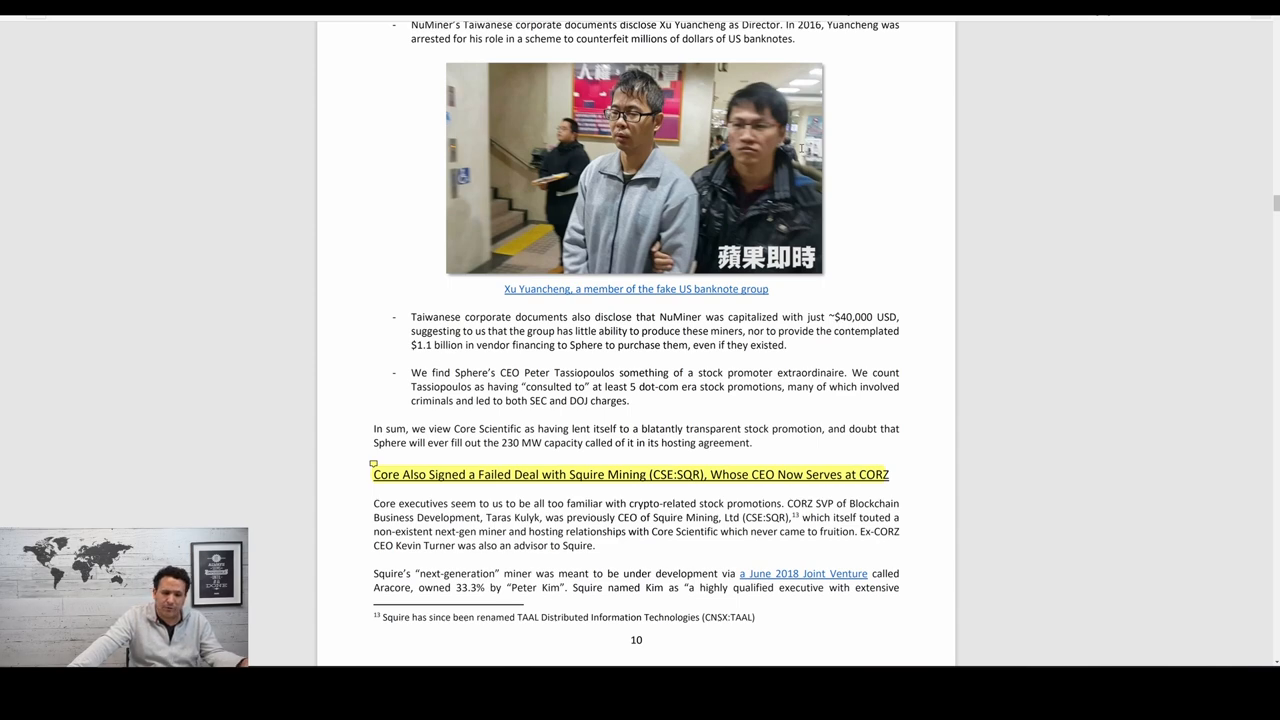
Scroll to page 11 showing the Aracore stock-photo team and the FPGA versus ASIC chip claims
scroll(down, 3)
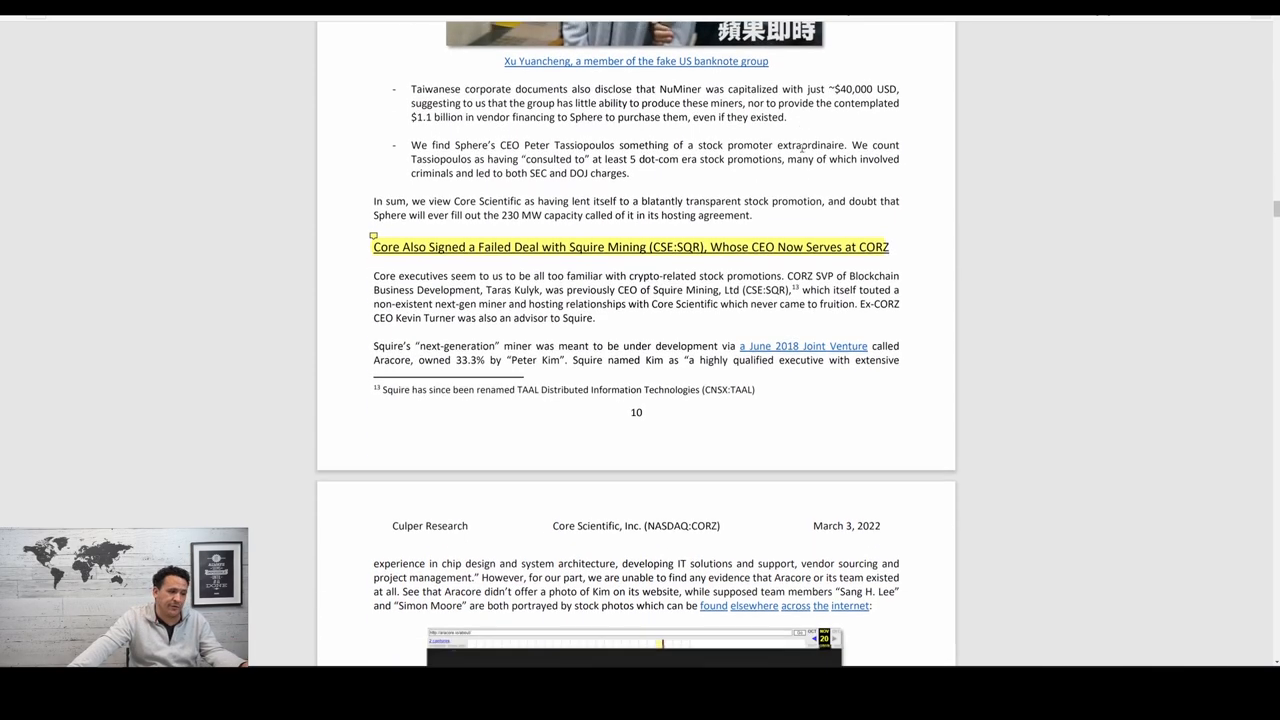
scroll(down, 3)
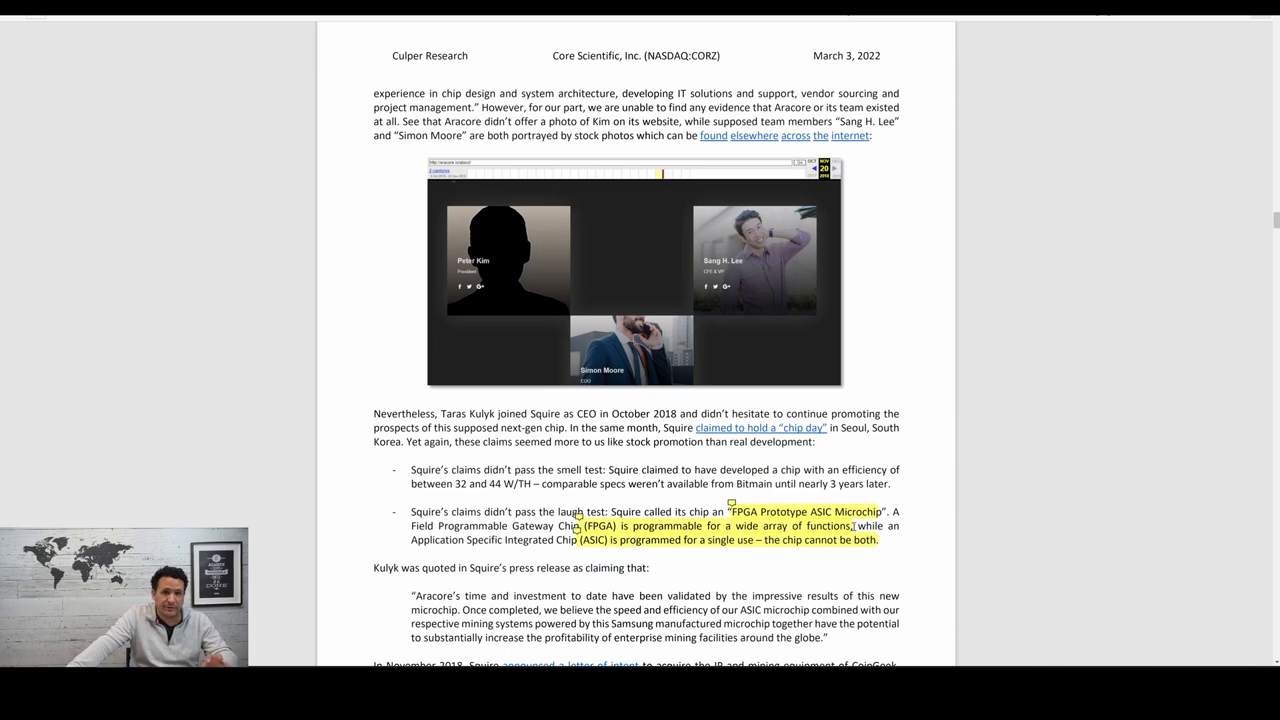
Scroll to page 13's power agreement table and follow the 'rate survey' hyperlink on Georgia power costs
scroll(down, 3)
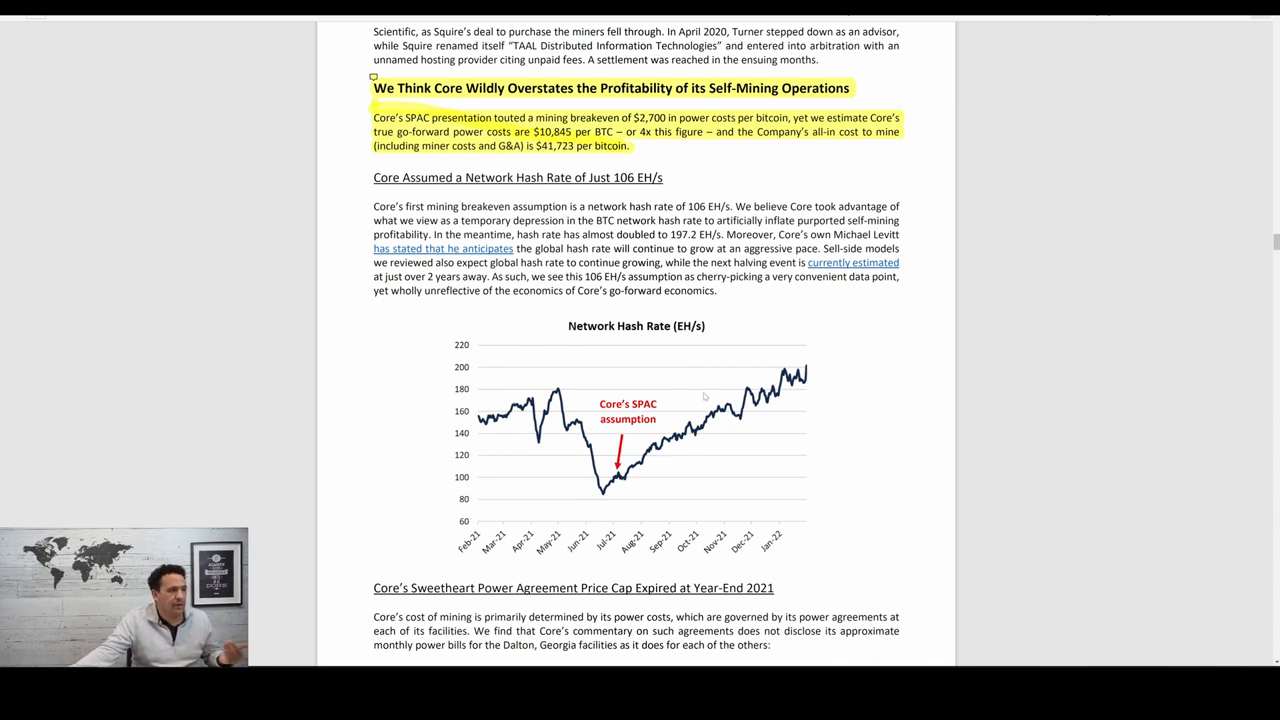
mouse_move(722, 388)
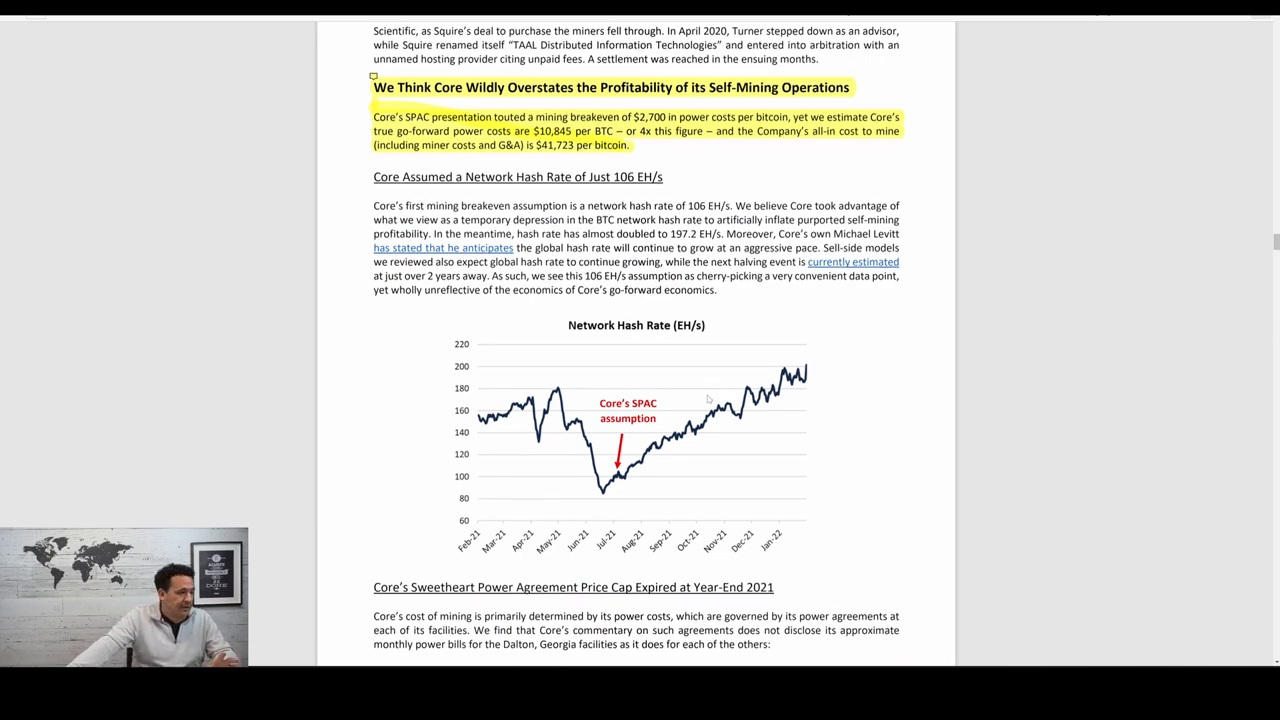
scroll(down, 3)
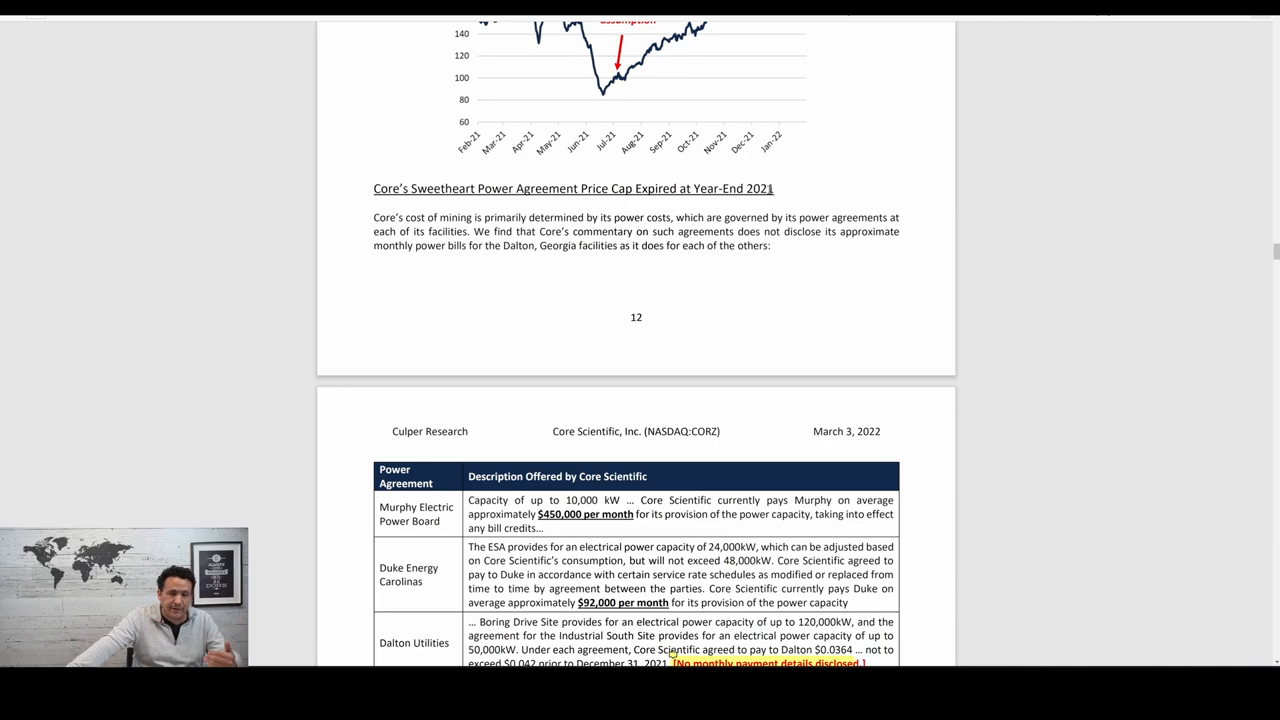
scroll(down, 3)
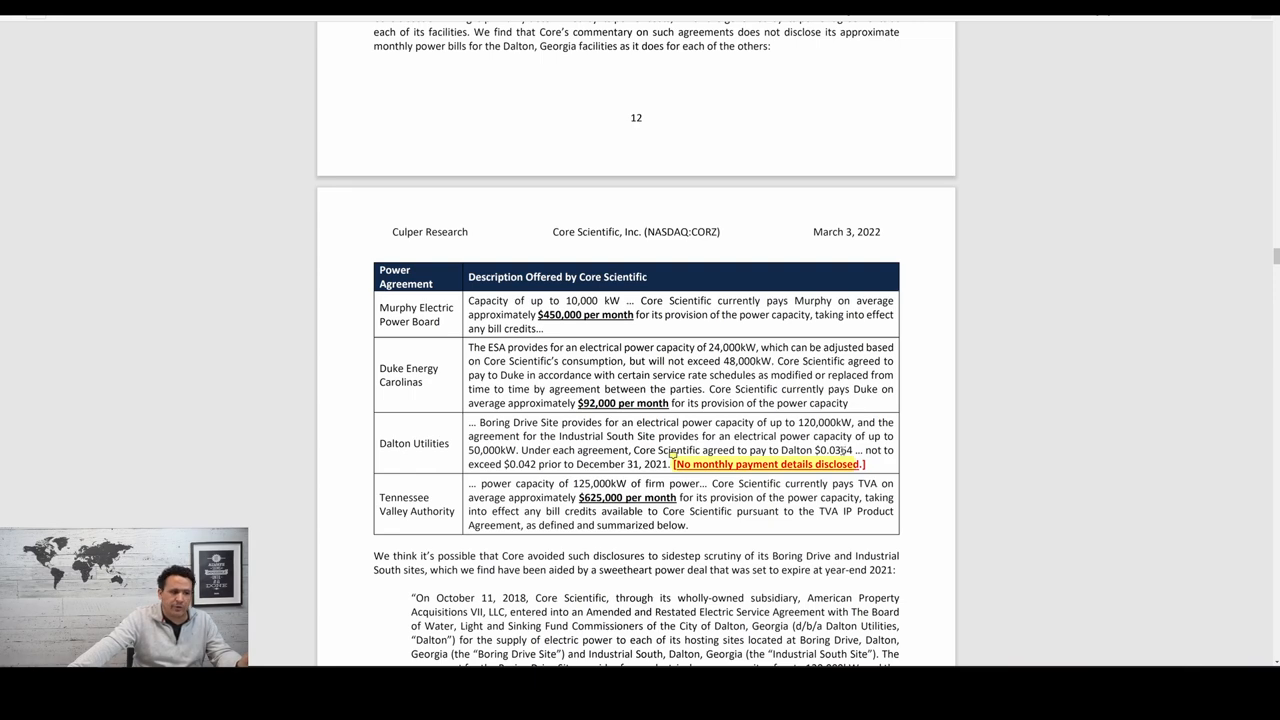
scroll(down, 3)
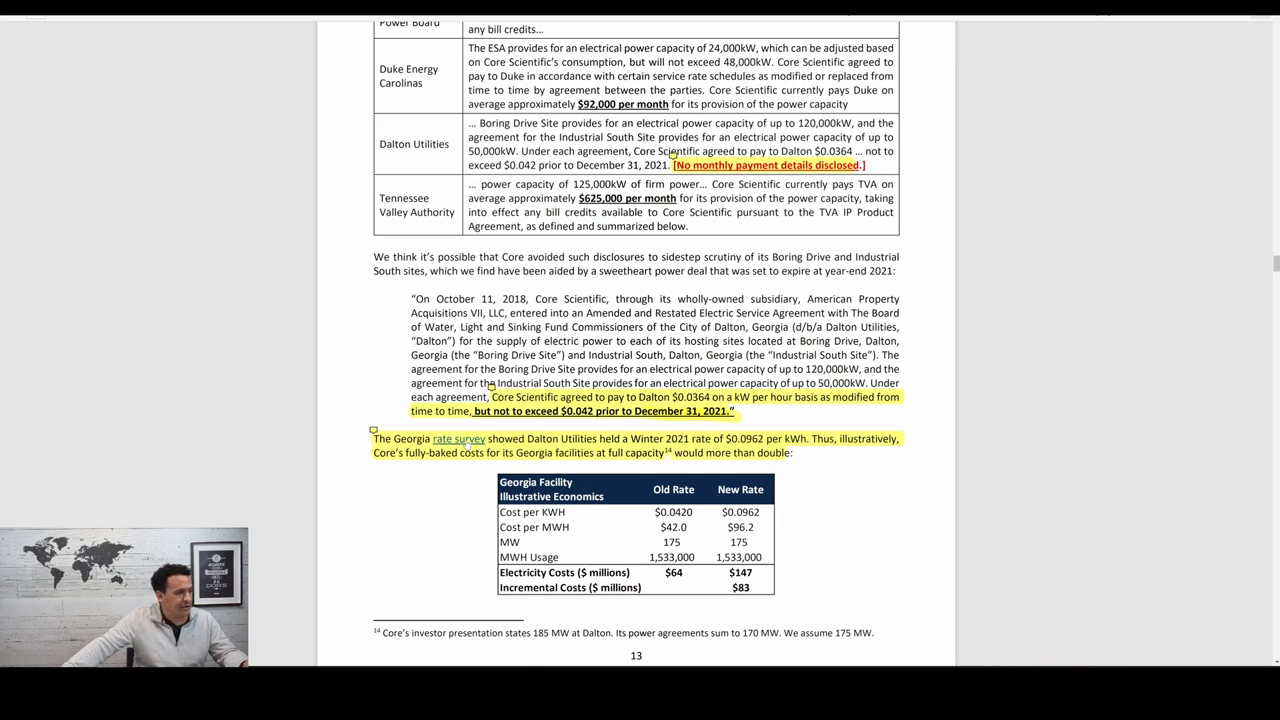
click(456, 440)
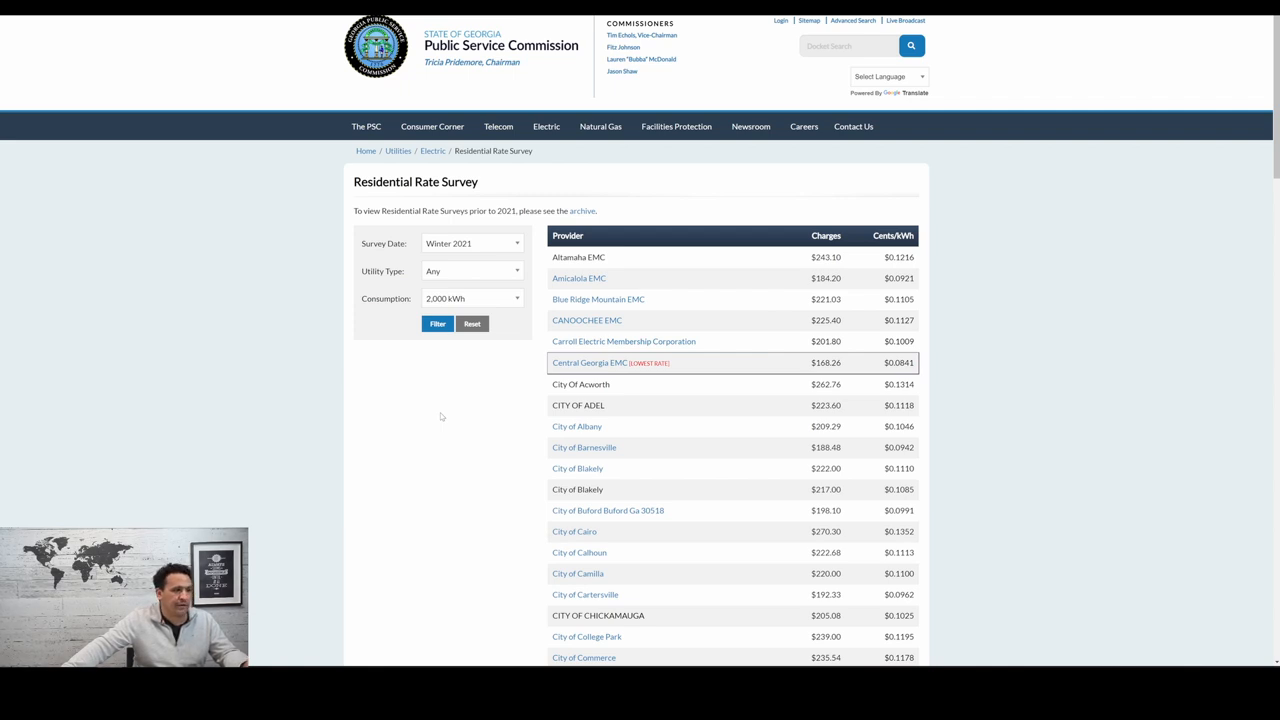
mouse_move(908, 364)
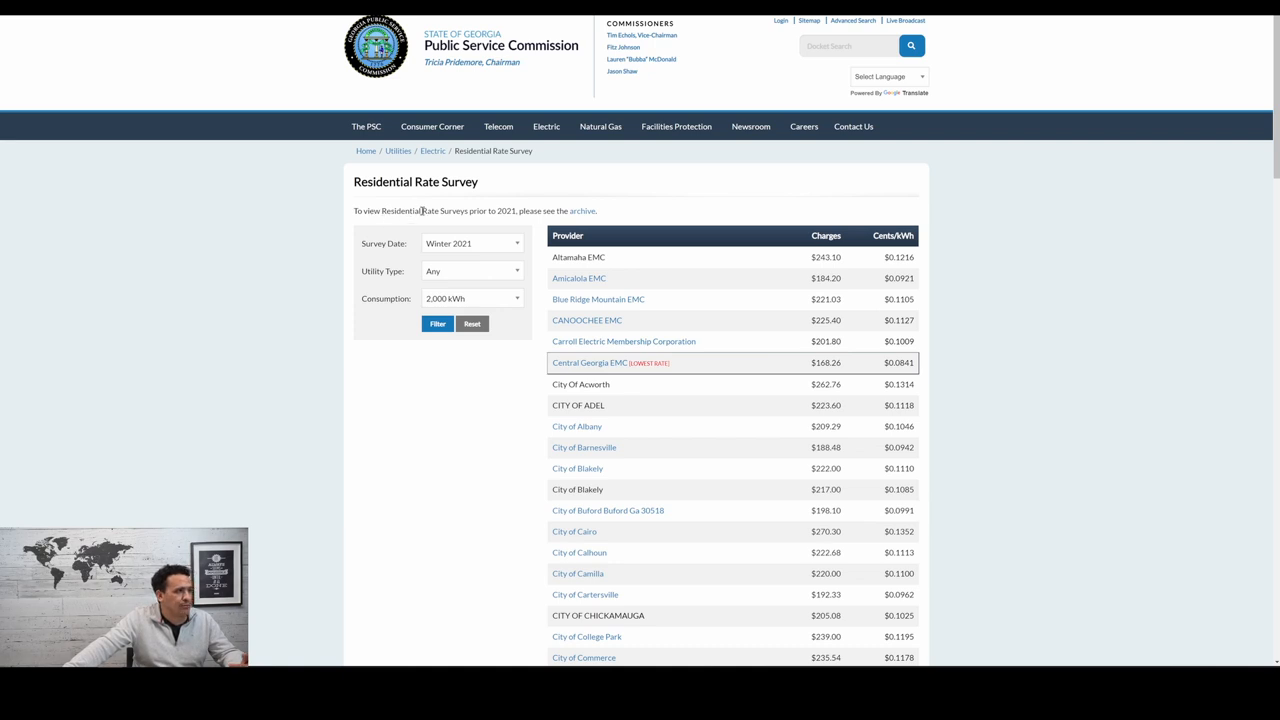
Close the PSC Residential Rate Survey tab to return to page 13 of the report
double_click(402, 212)
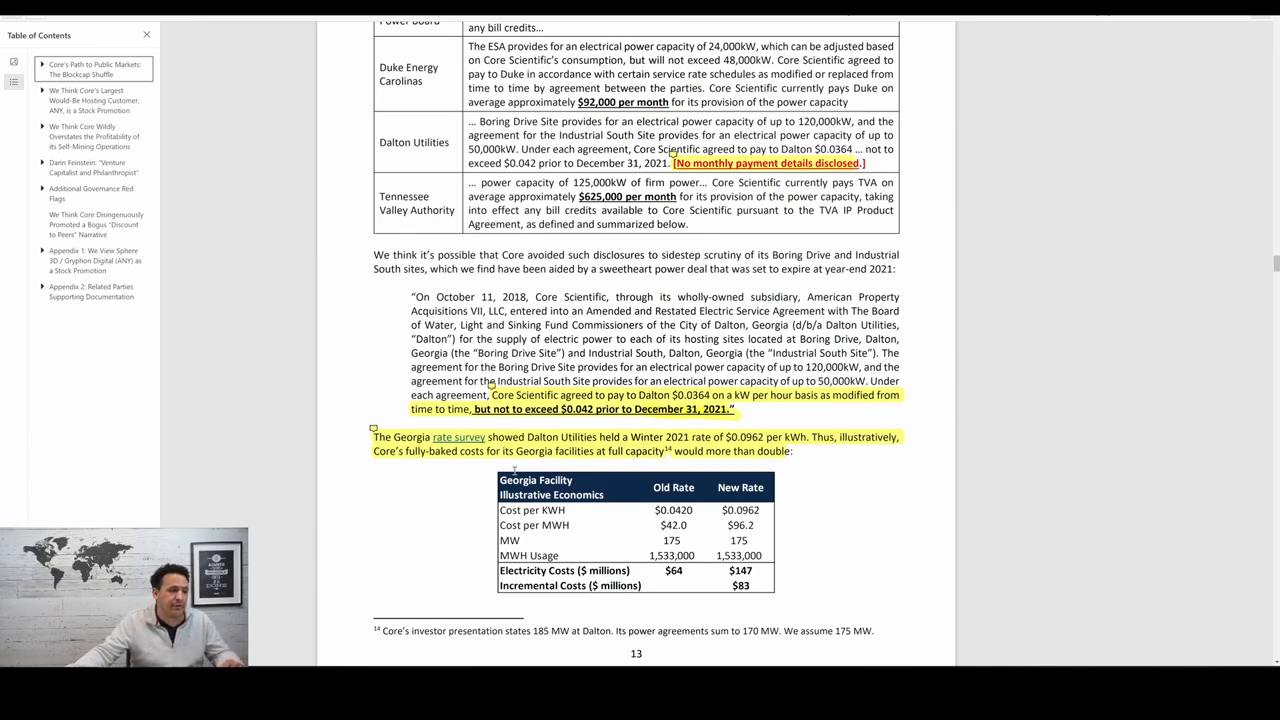
Scroll to page 14's Economic Estimates table with the $15,238 breakeven and the ignored miner costs section
scroll(down, 3)
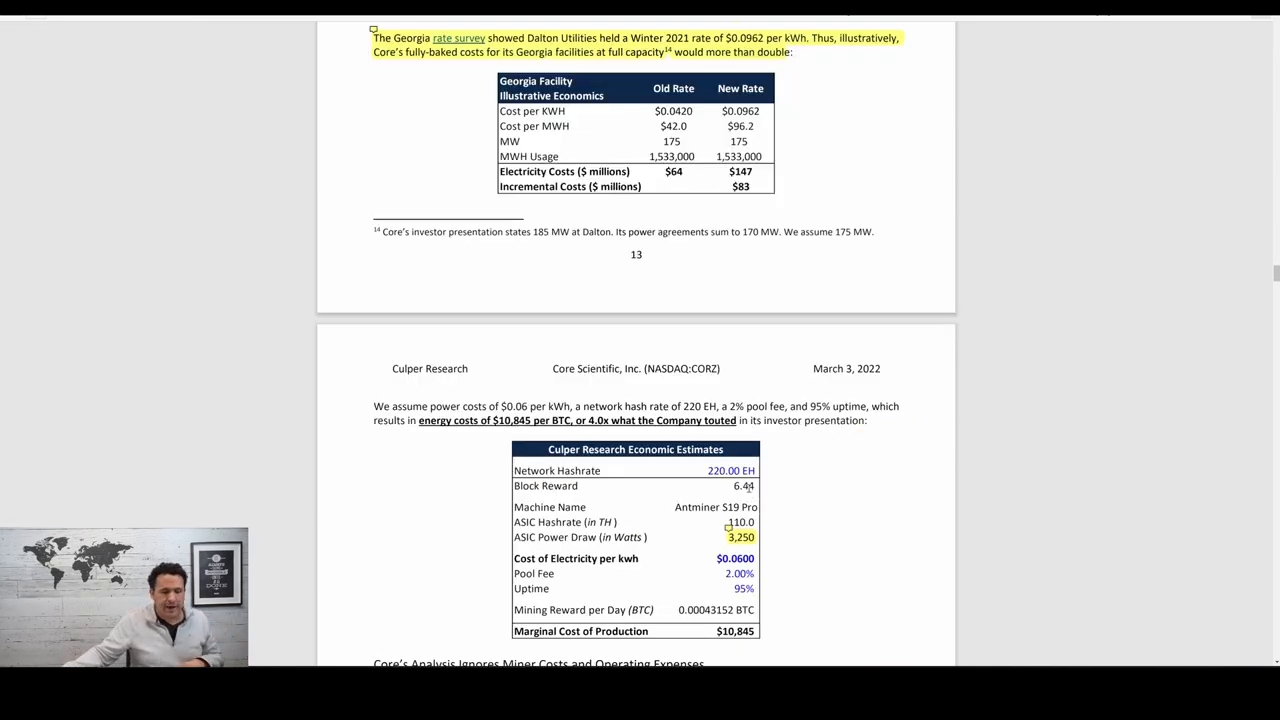
scroll(down, 3)
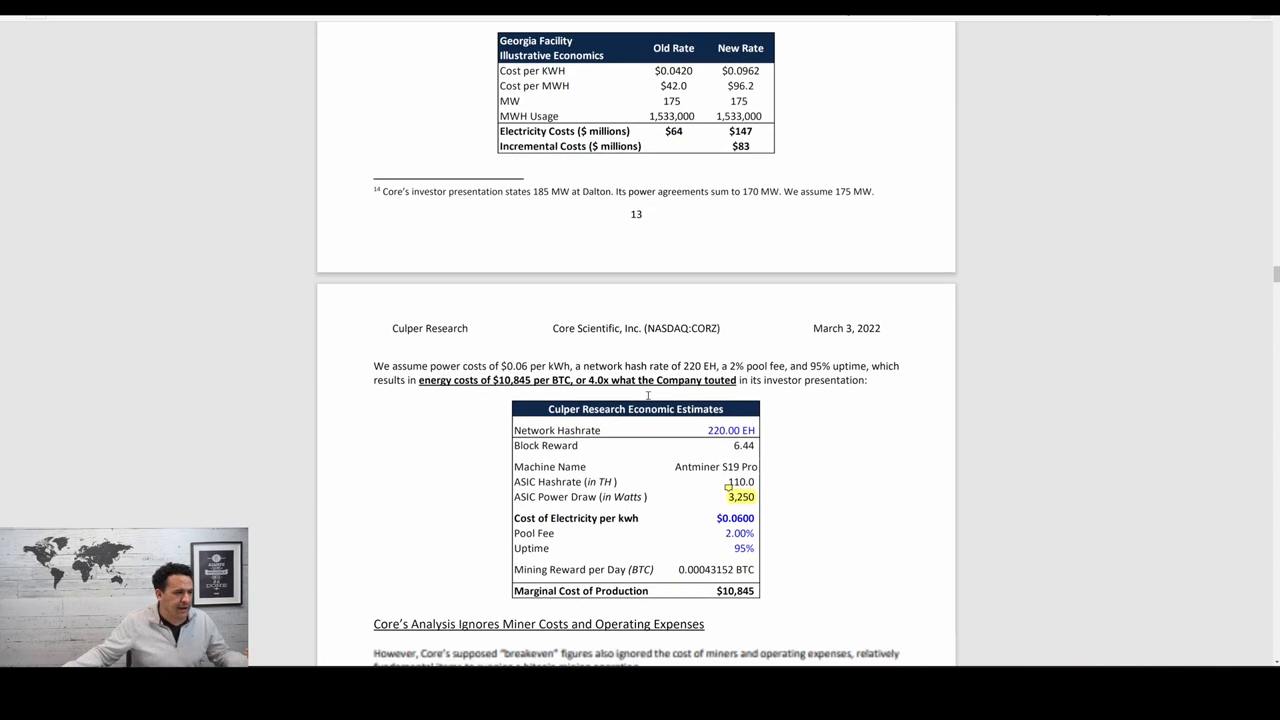
scroll(down, 3)
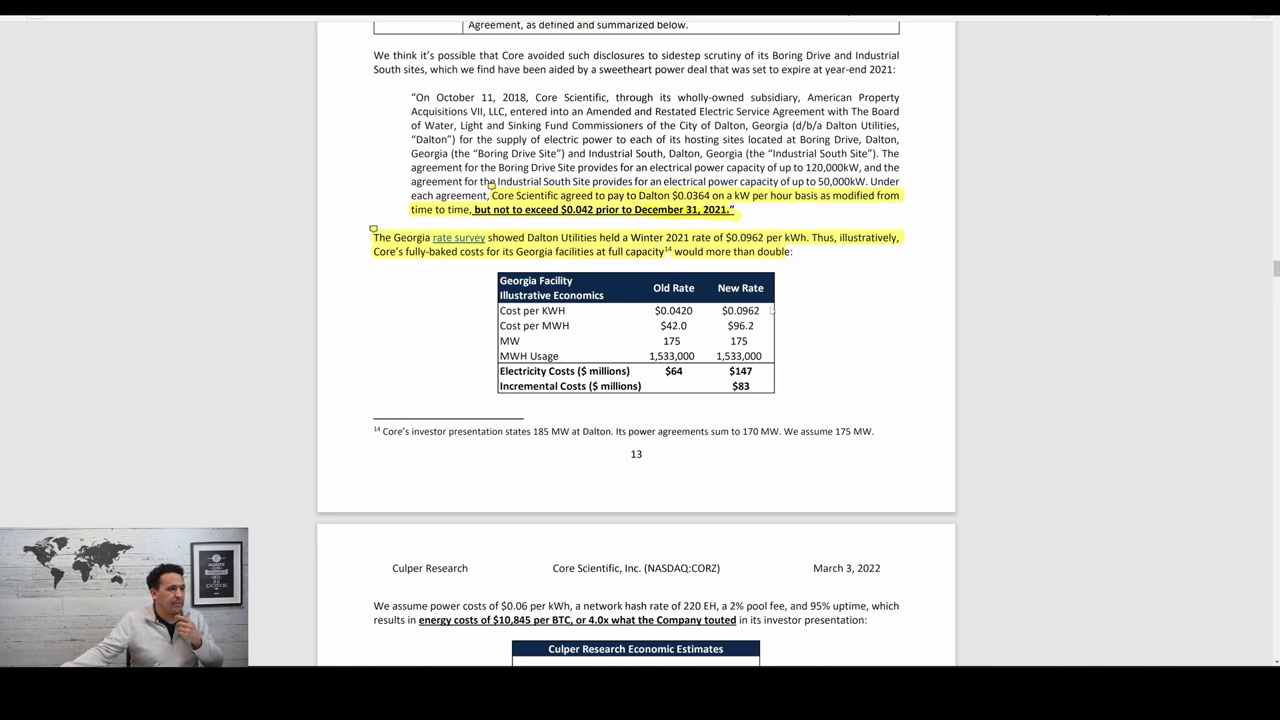
scroll(down, 3)
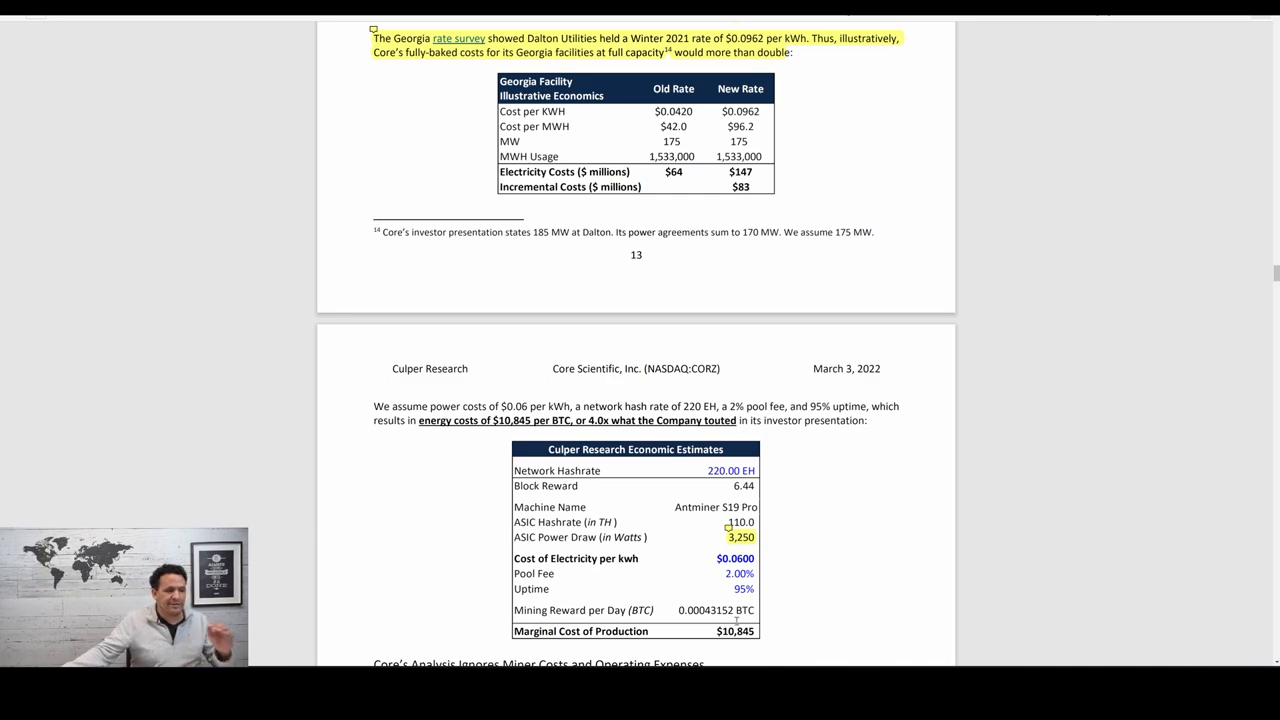
scroll(down, 3)
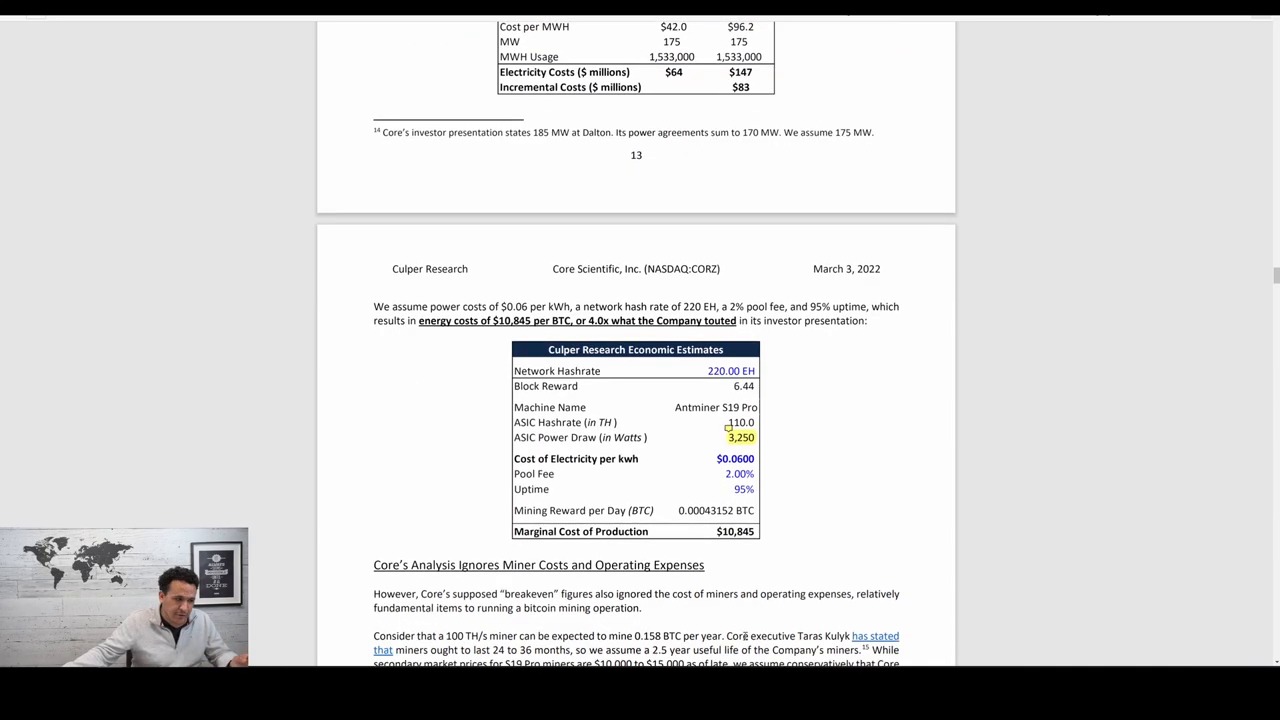
scroll(down, 3)
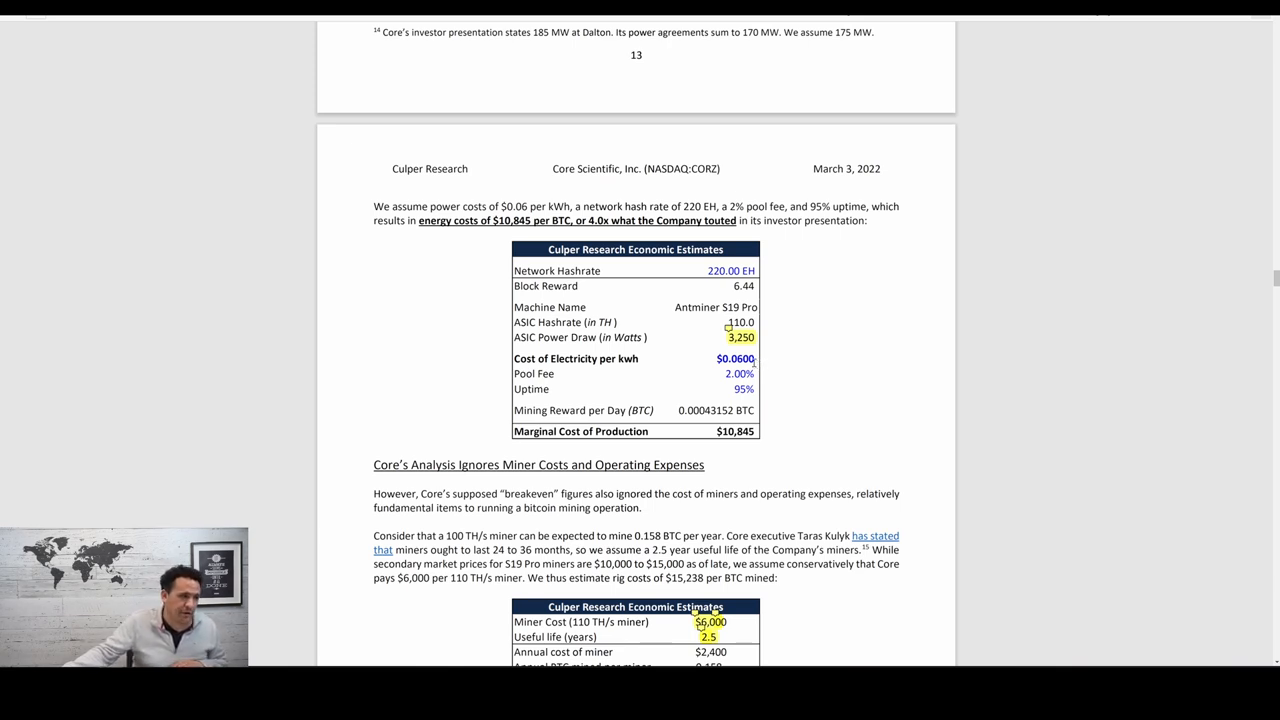
mouse_move(778, 428)
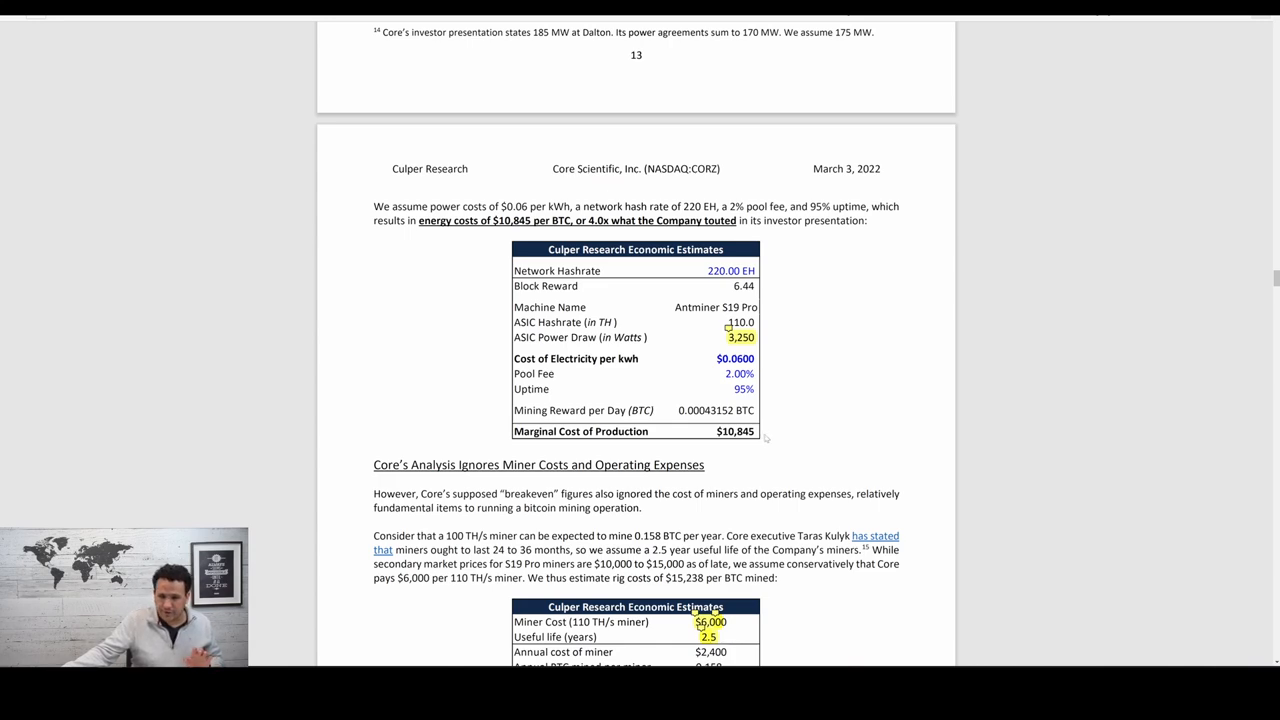
scroll(down, 3)
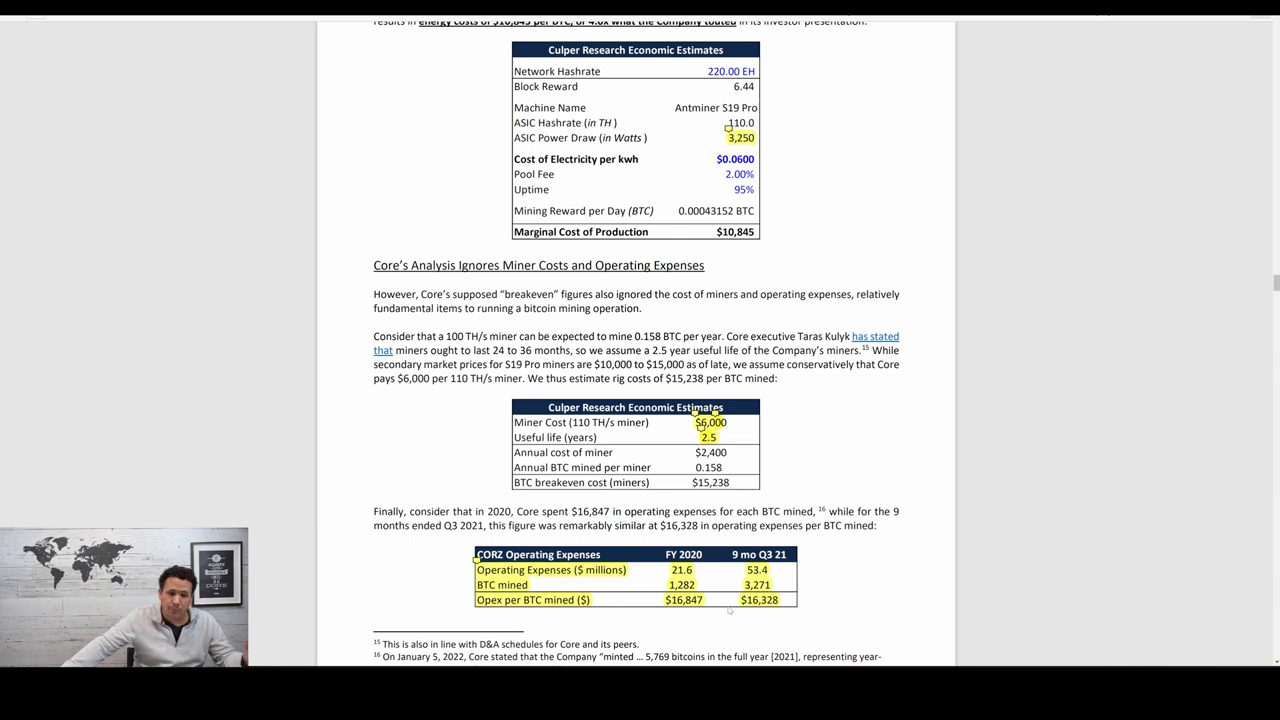
mouse_move(736, 604)
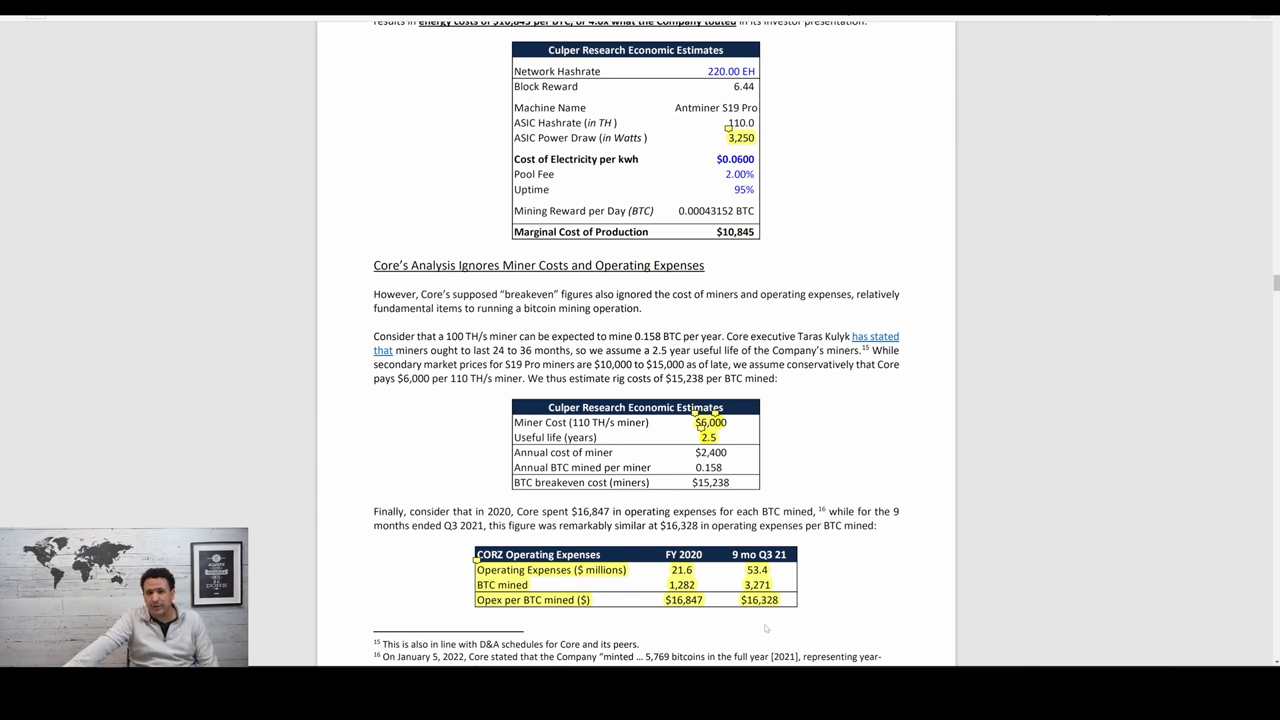
Scroll to the CORZ breakeven costs table and the Darin Feinstein section with its photo
scroll(down, 3)
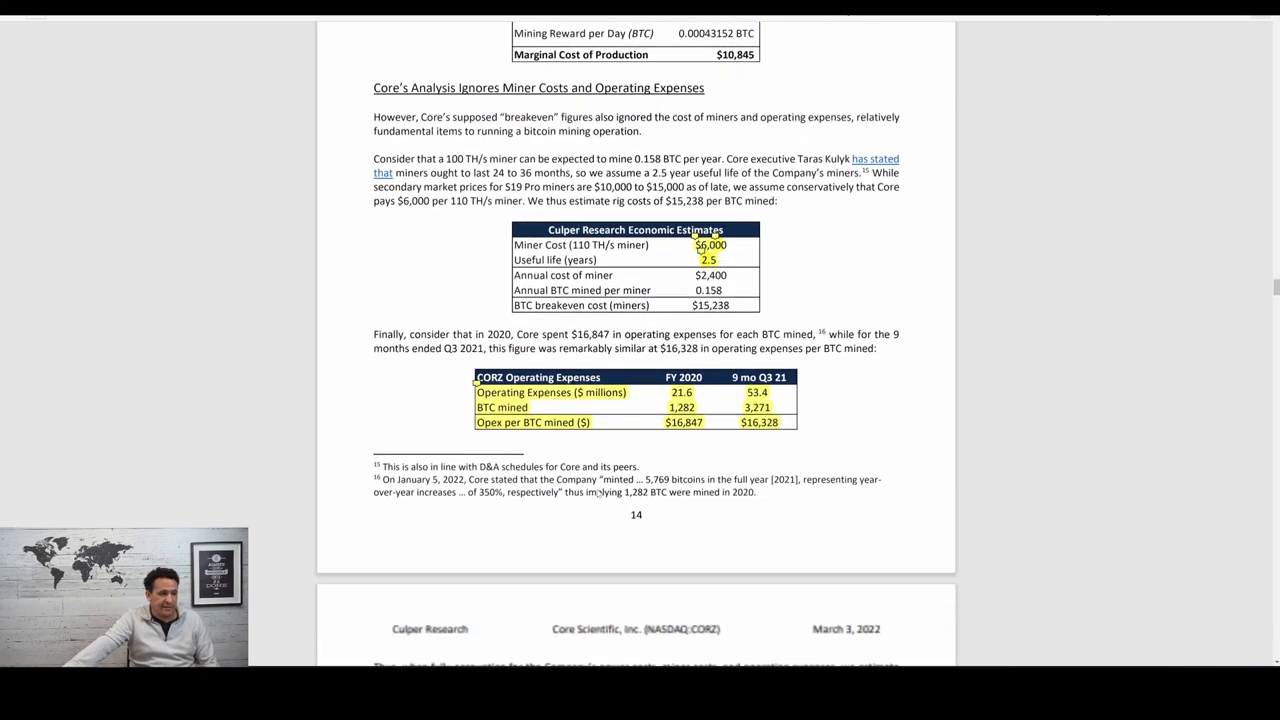
scroll(down, 3)
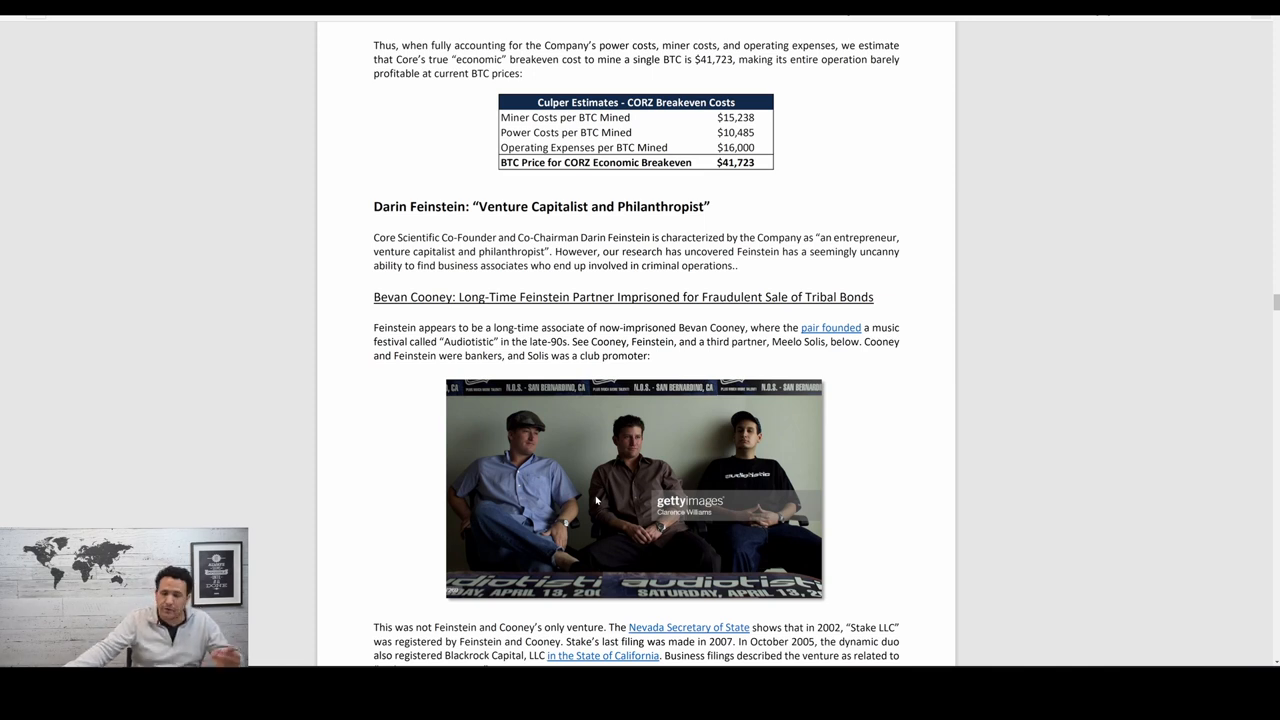
mouse_move(608, 500)
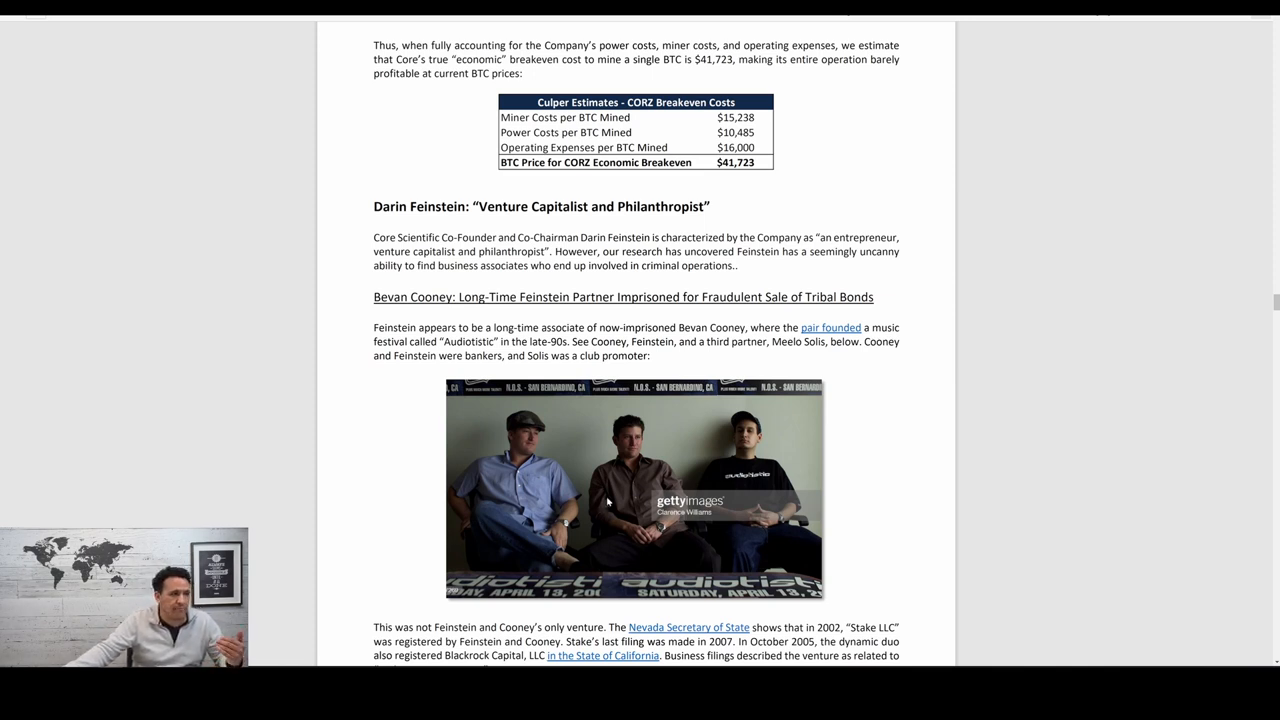
mouse_move(616, 504)
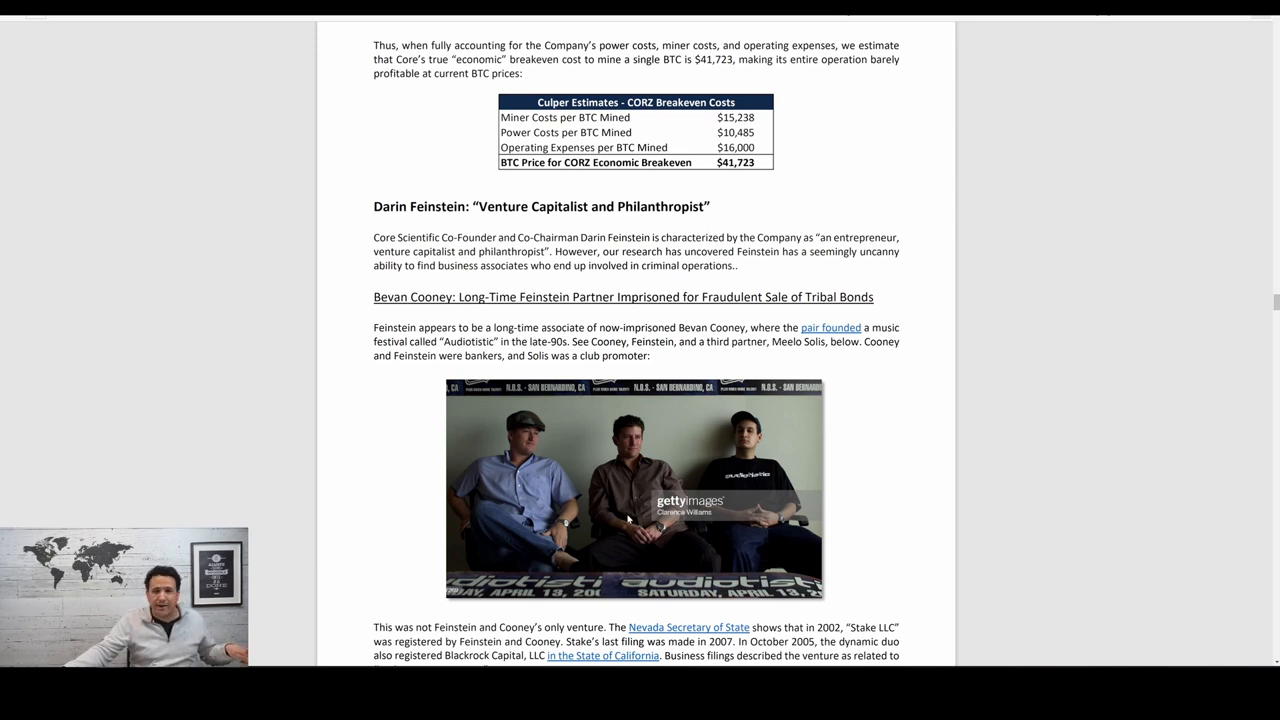
scroll(down, 3)
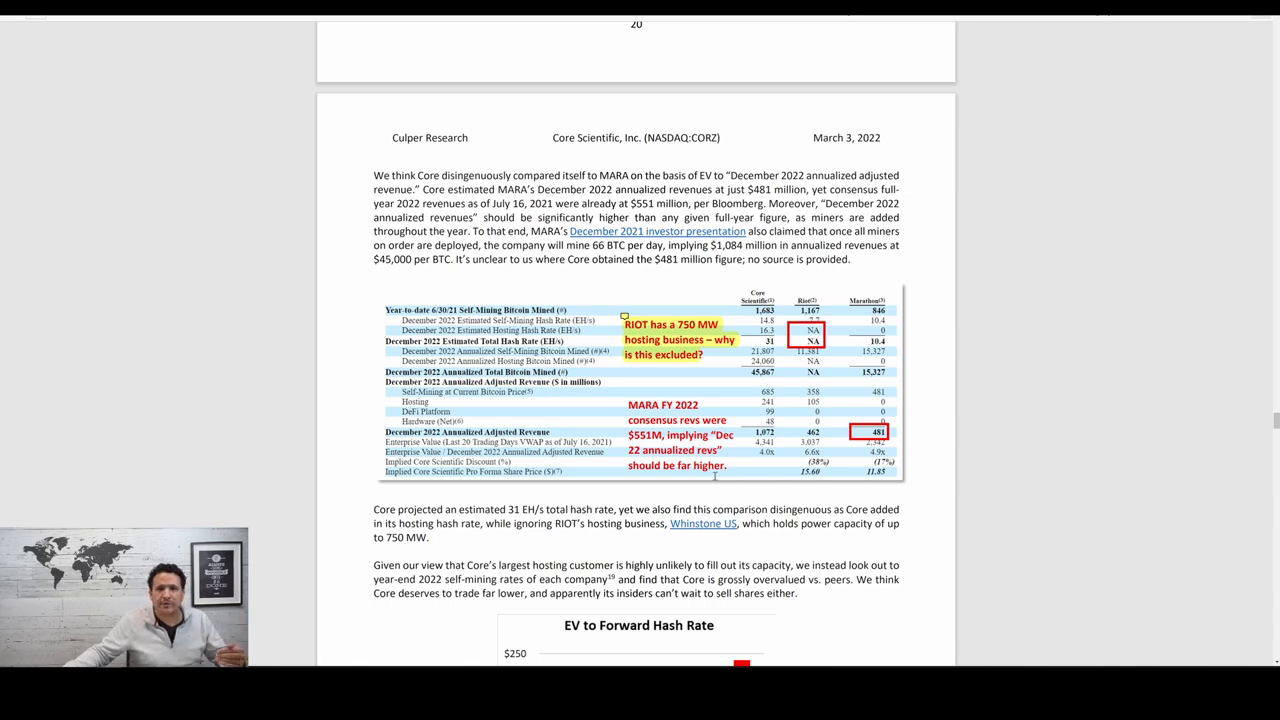
mouse_move(730, 496)
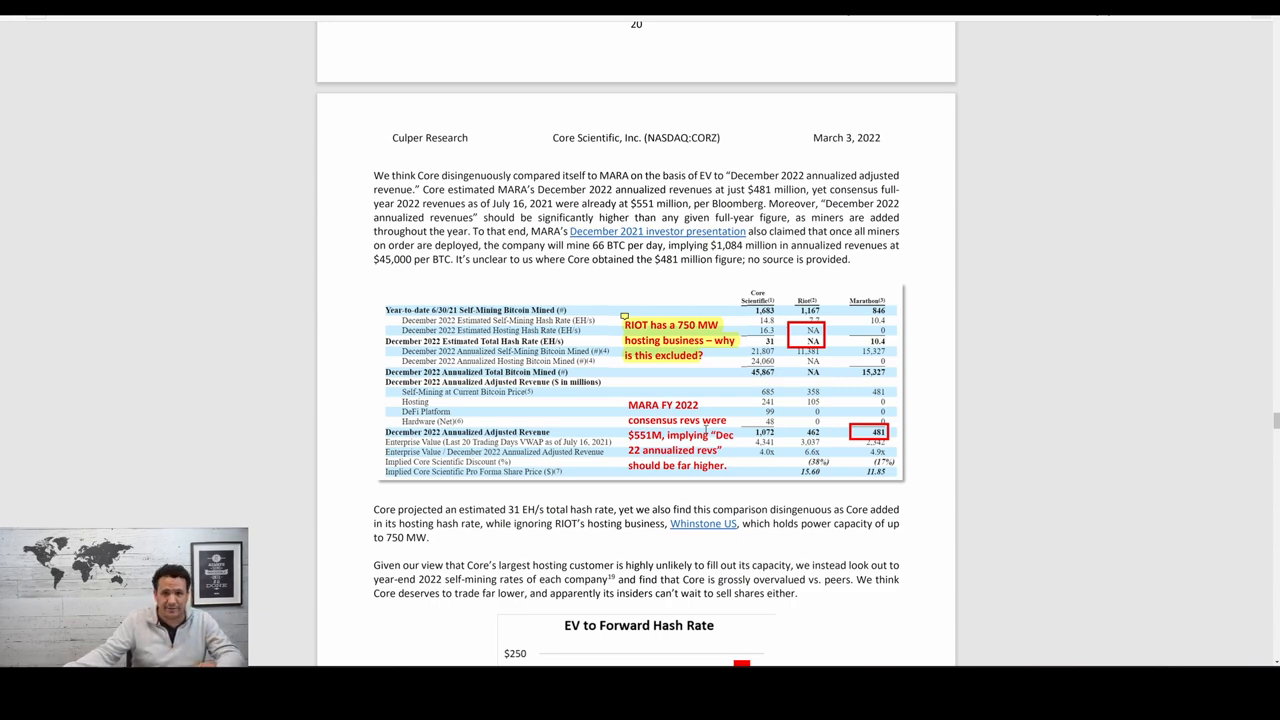
Scroll through the NuMiner rendering, Cerebras tweets, S19 Pro specs and weight comparison pages
scroll(down, 3)
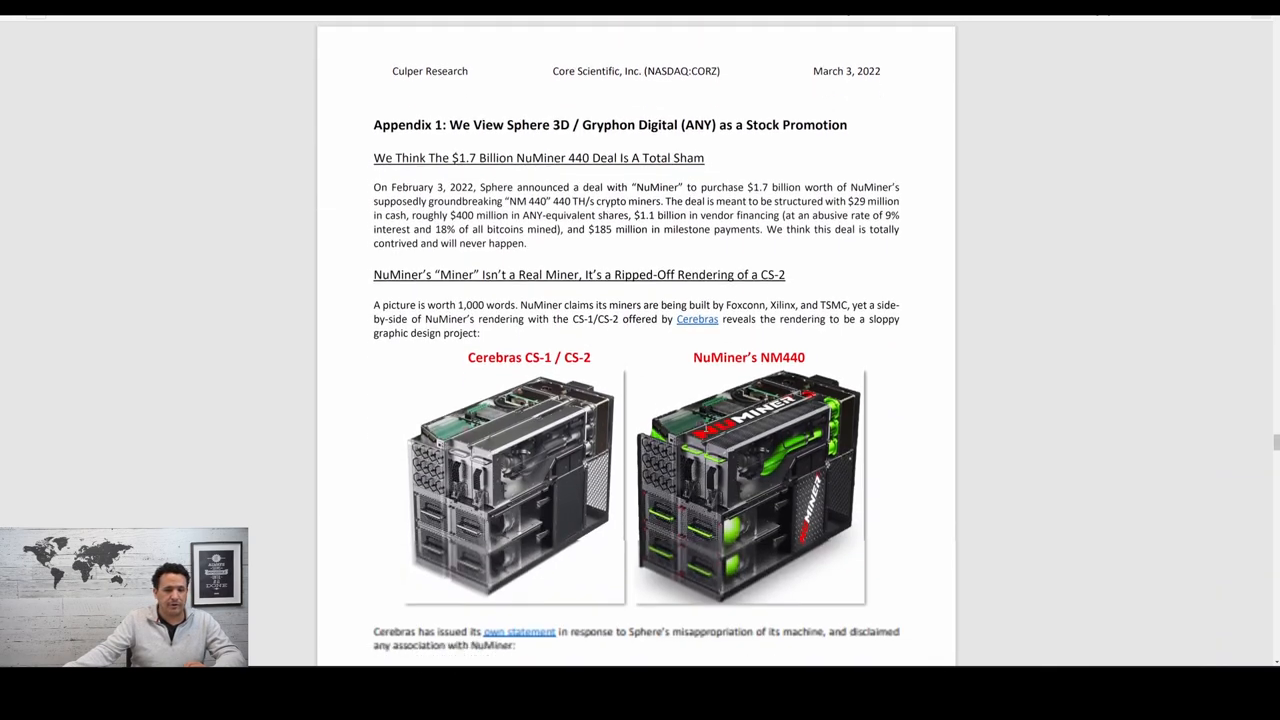
scroll(down, 3)
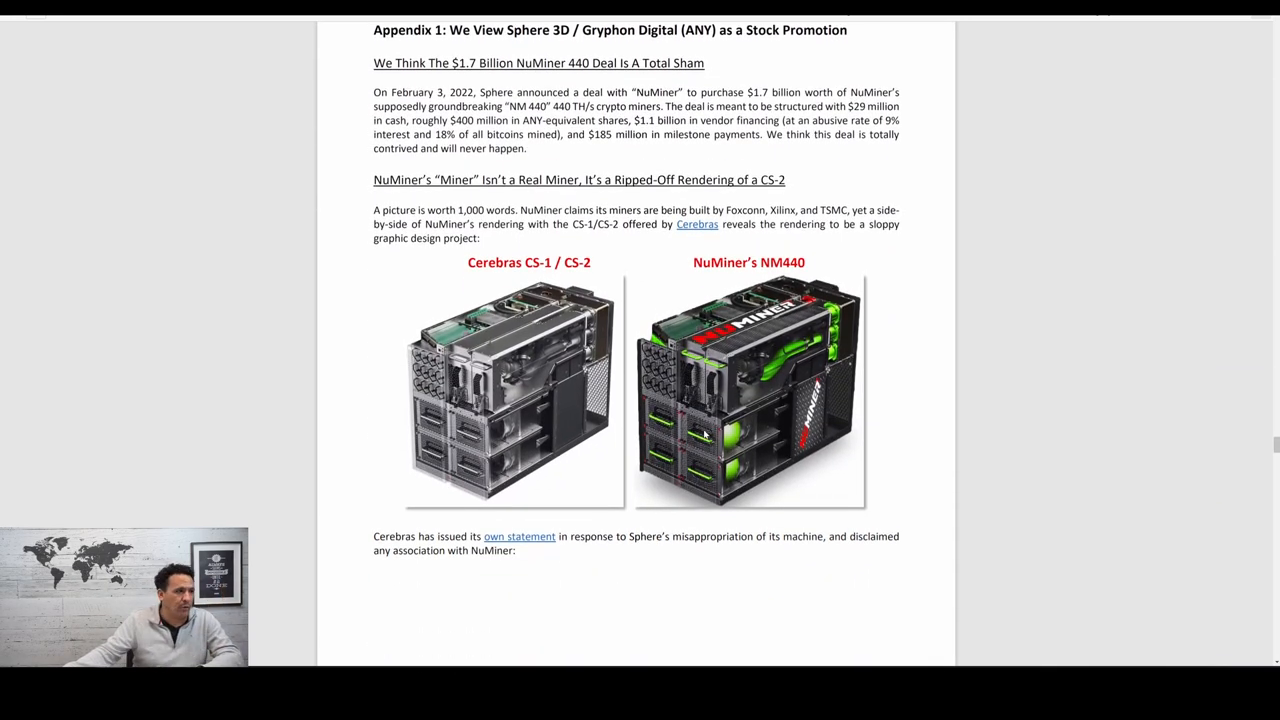
scroll(down, 3)
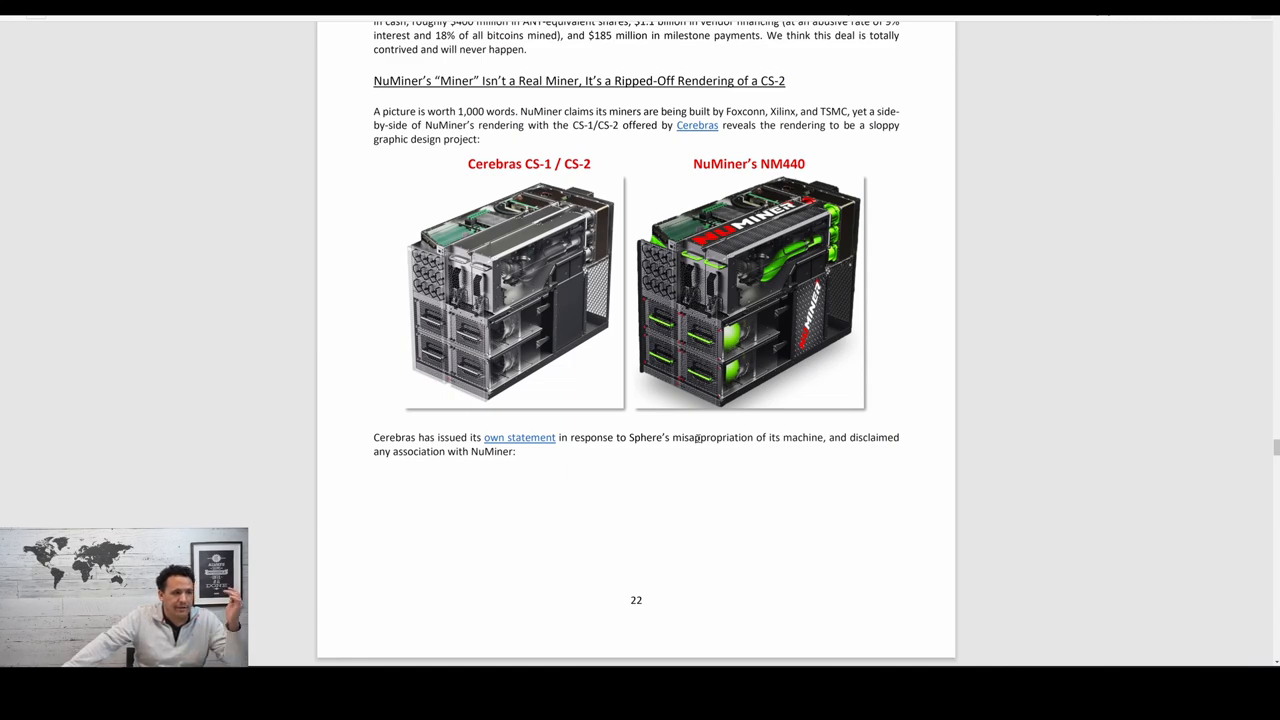
scroll(down, 3)
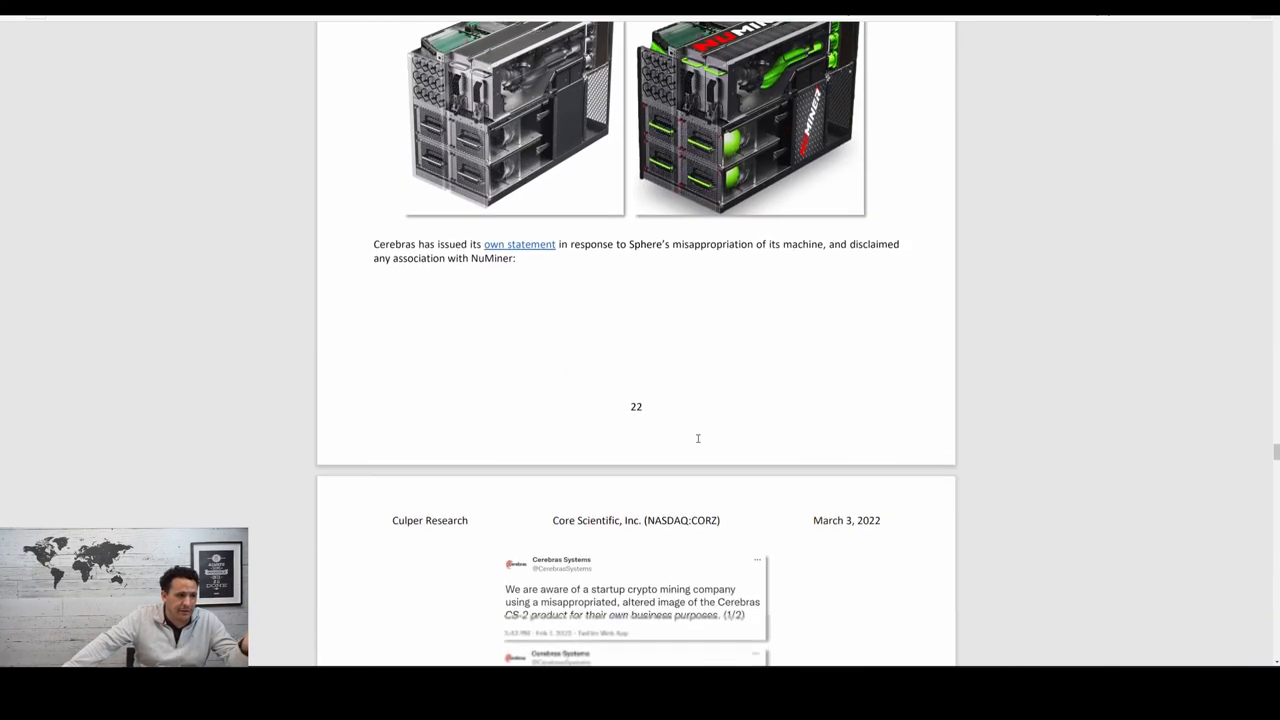
scroll(down, 3)
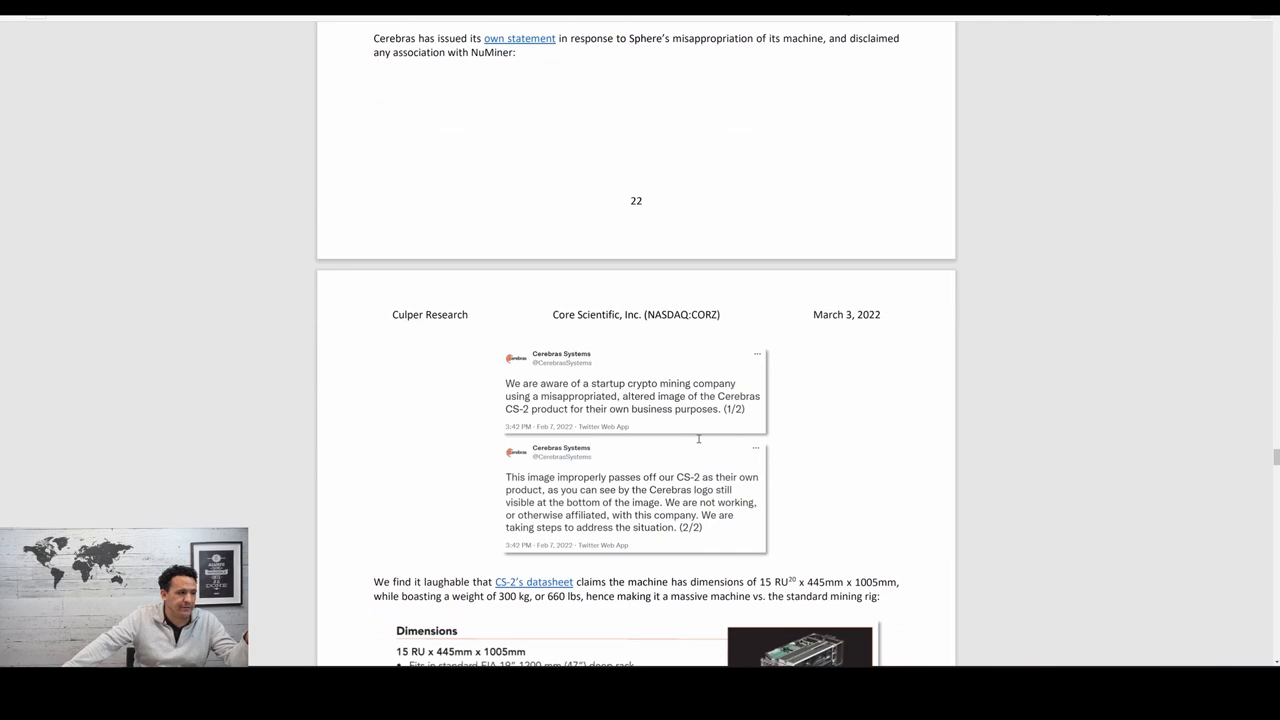
scroll(down, 3)
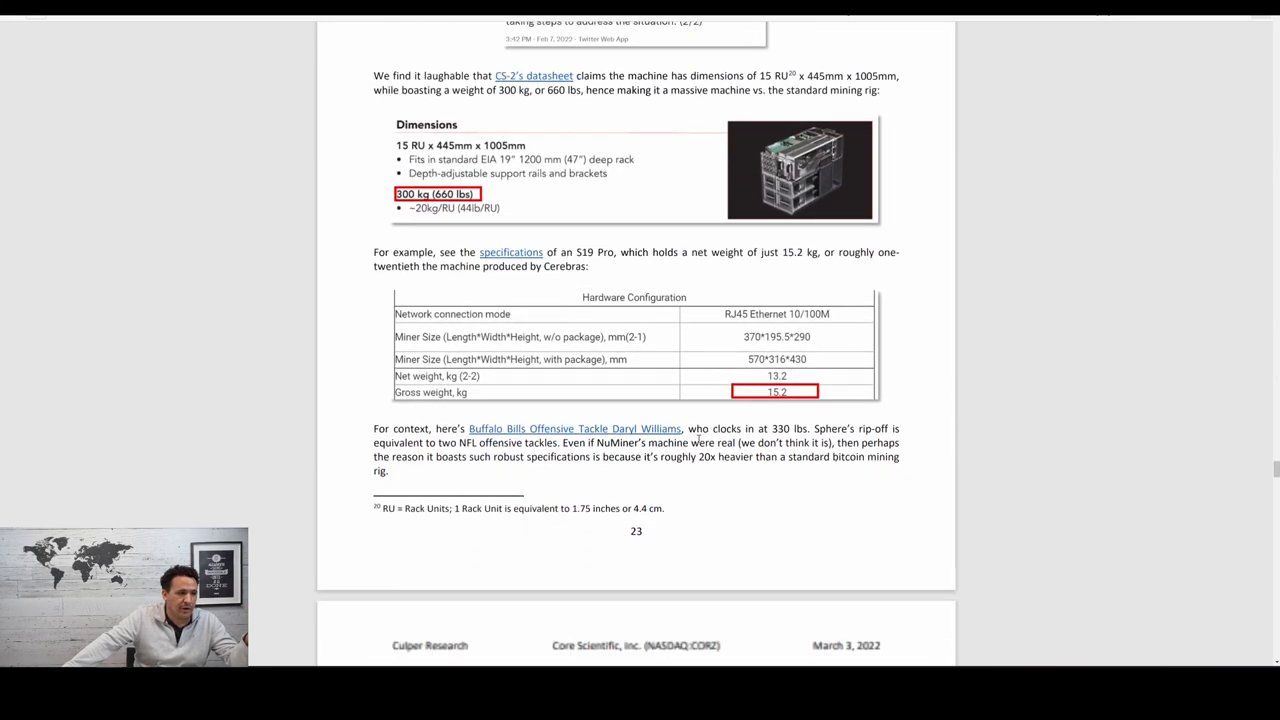
scroll(down, 3)
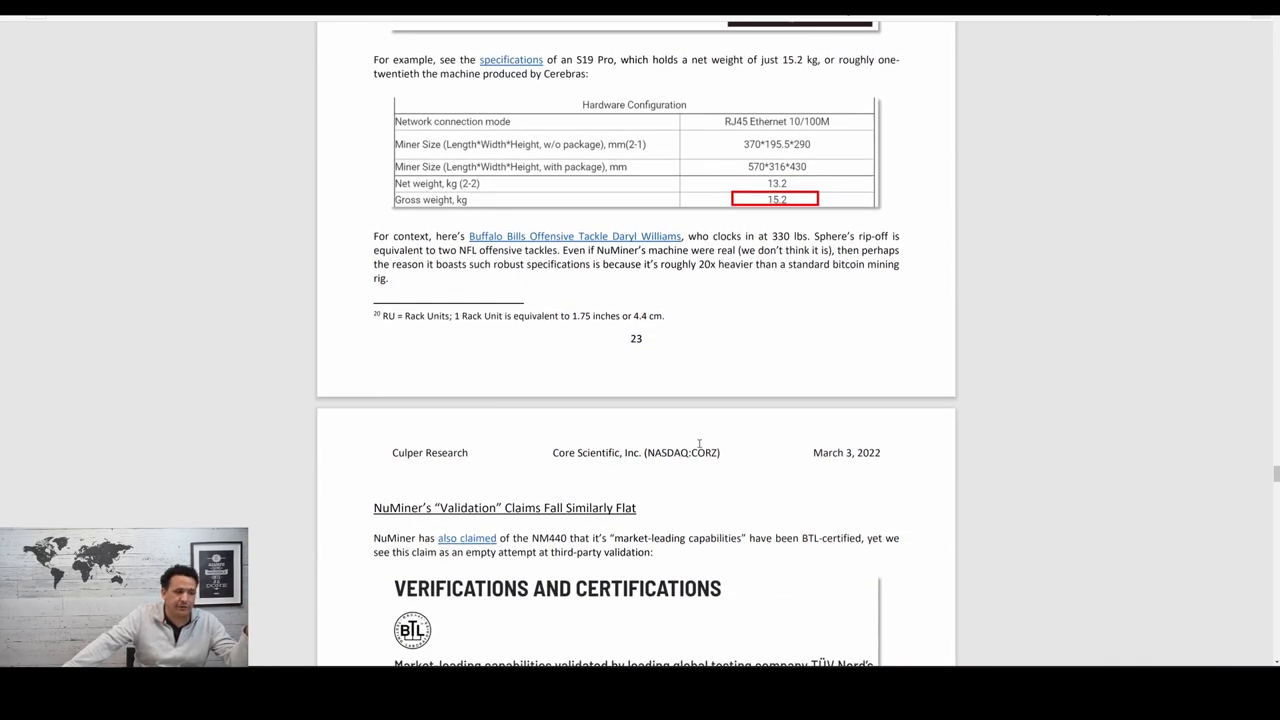
scroll(down, 3)
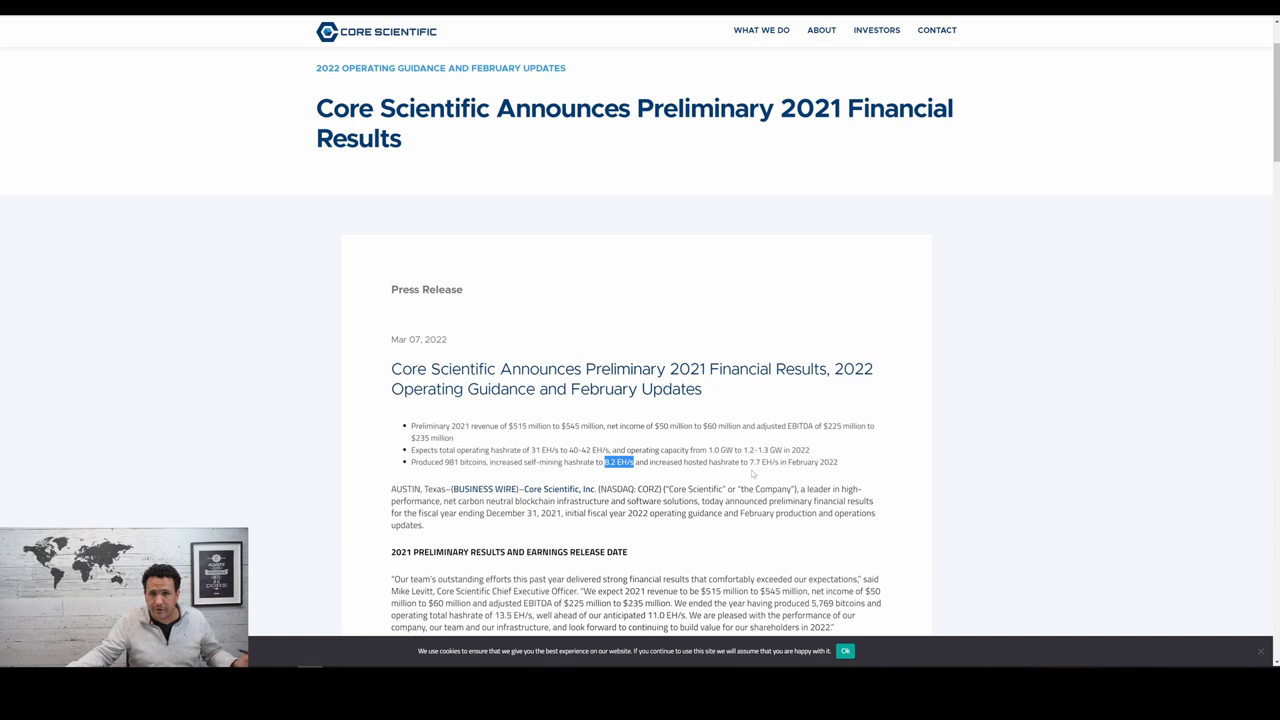
mouse_move(760, 476)
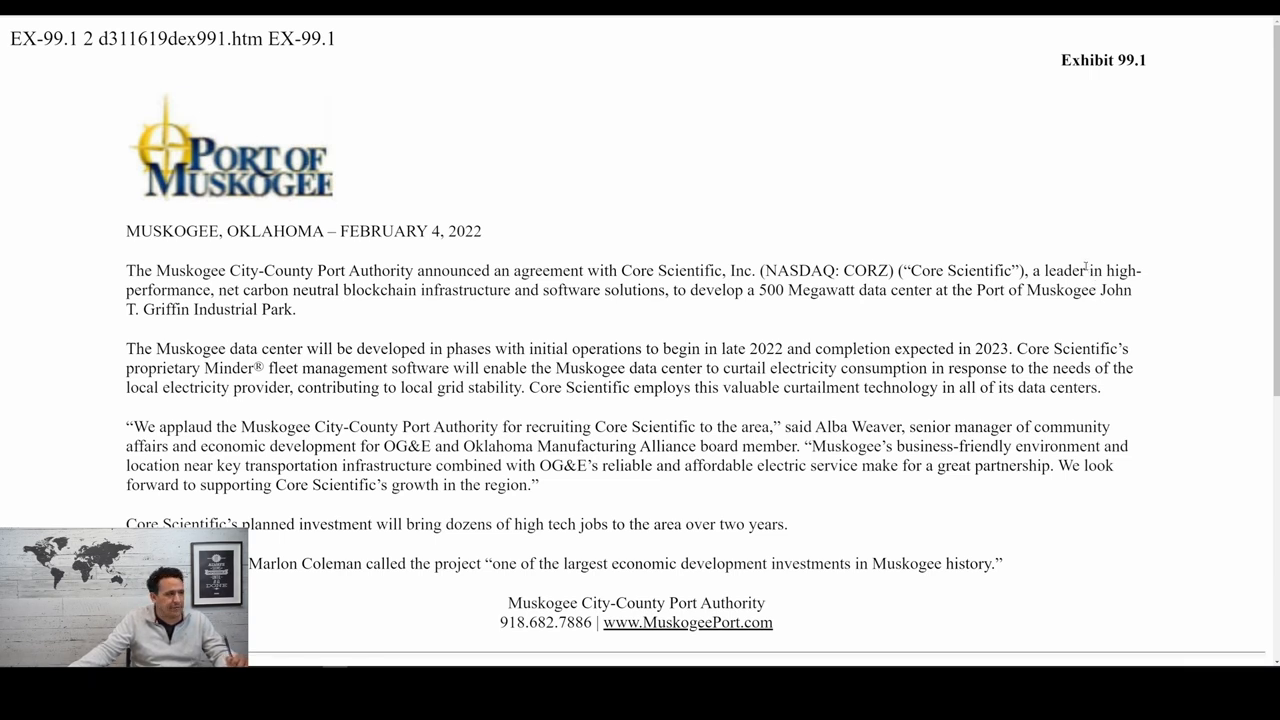
mouse_move(1118, 248)
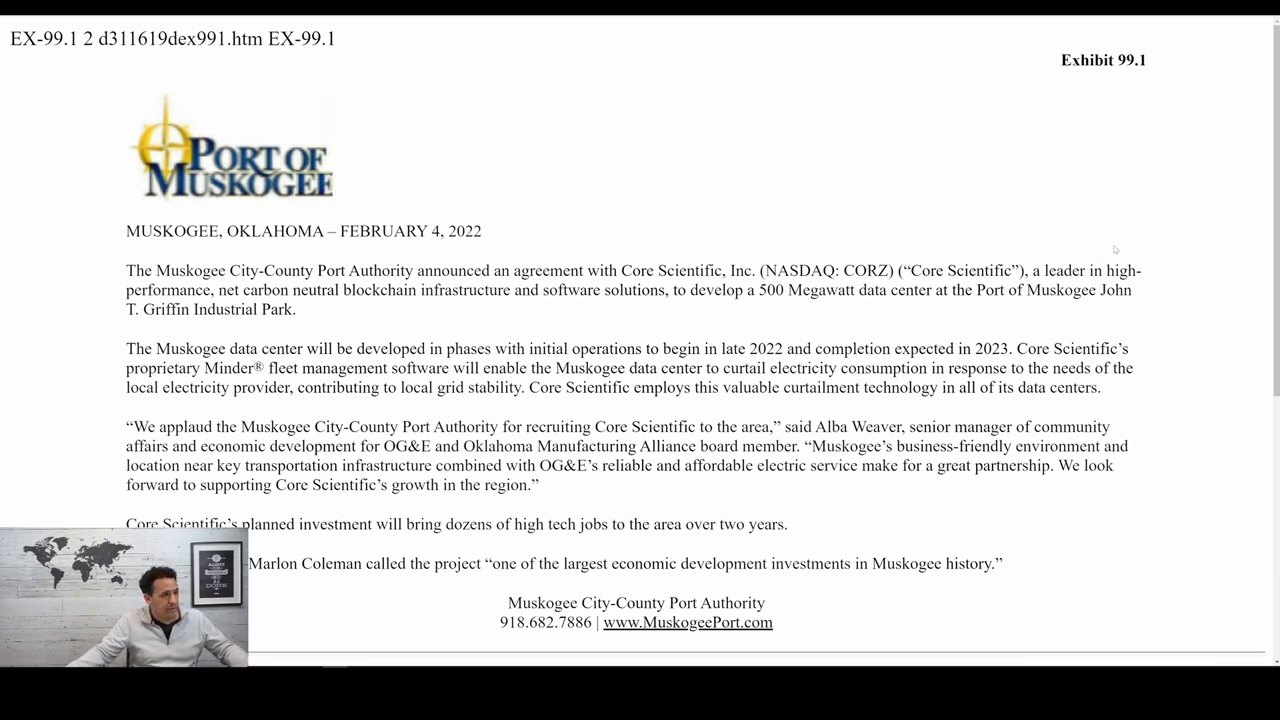